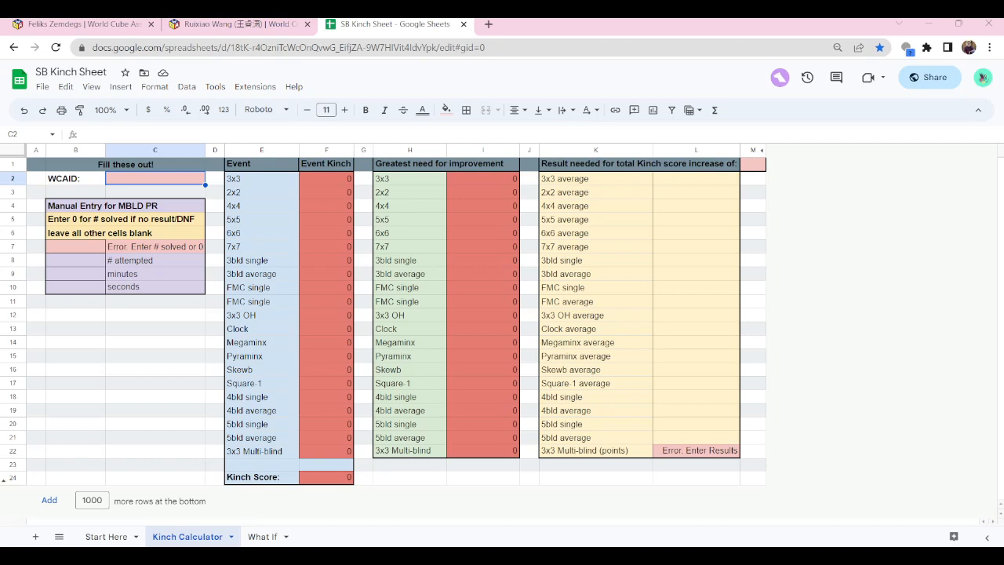
# Make a copy of the SB Kinch Sheet named 'FA7 Kinch Sheet' via File > Make a copy.
pyautogui.click(107, 536)
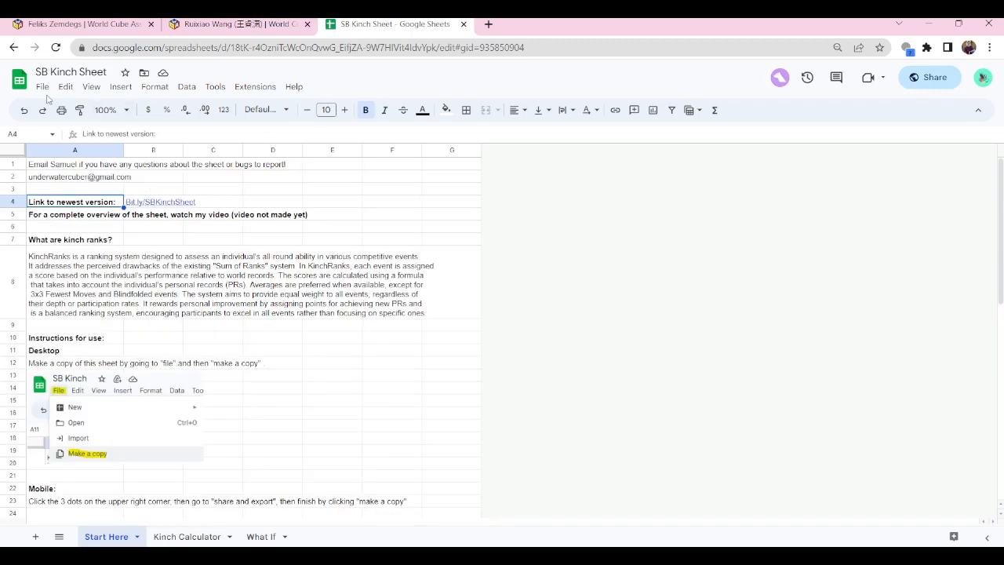
pyautogui.click(42, 86)
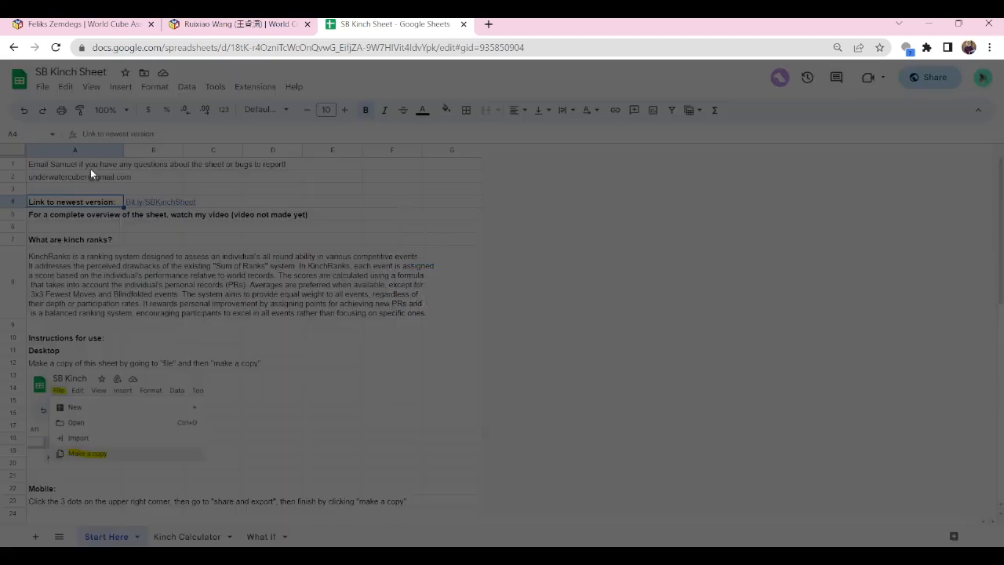
pyautogui.click(88, 452)
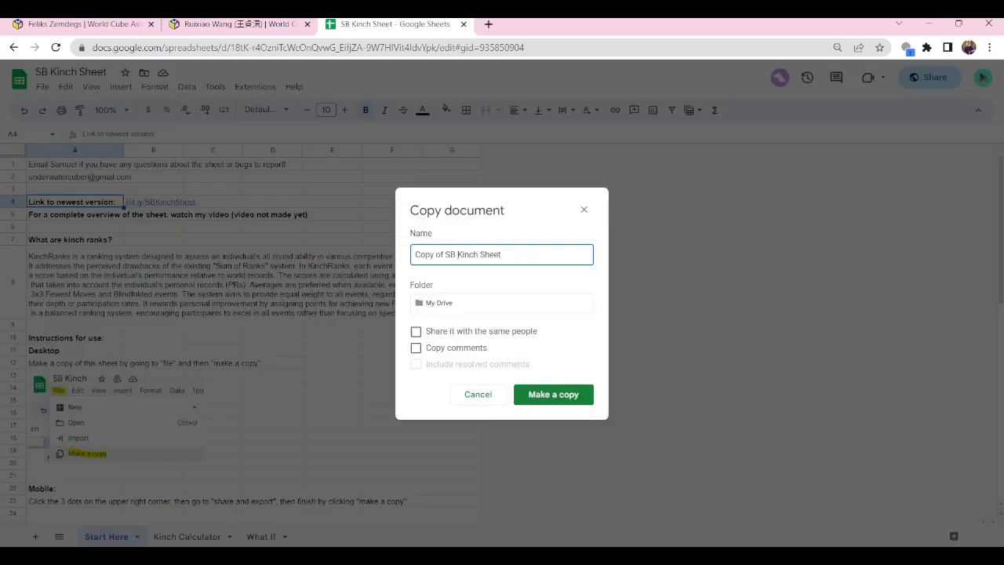
pyautogui.write('FA7 Kinch Sheet')
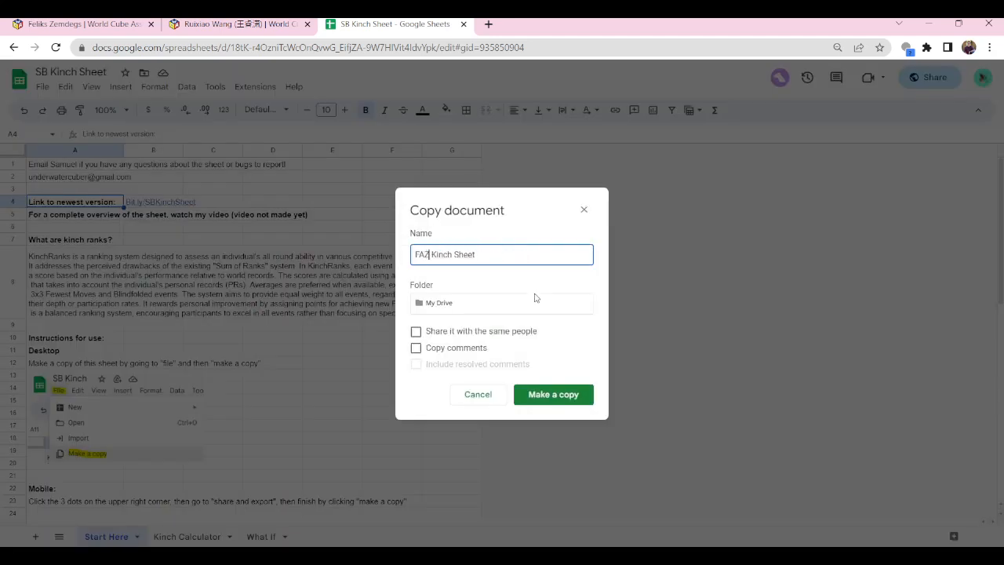
pyautogui.click(552, 394)
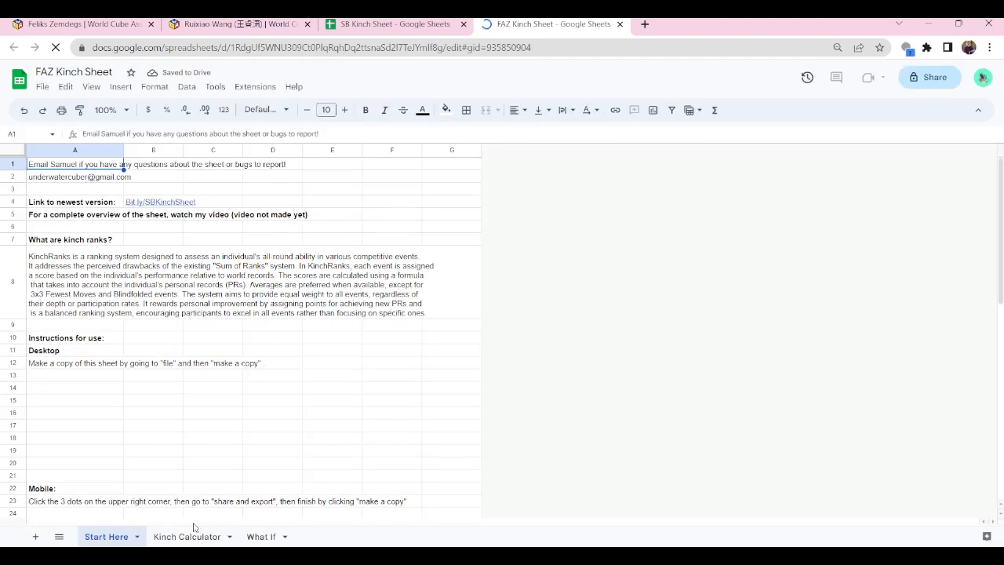
# Fill the WCAID cell on the Kinch Calculator with 2009ZEMD01 taken from the WCA profile.
pyautogui.click(187, 536)
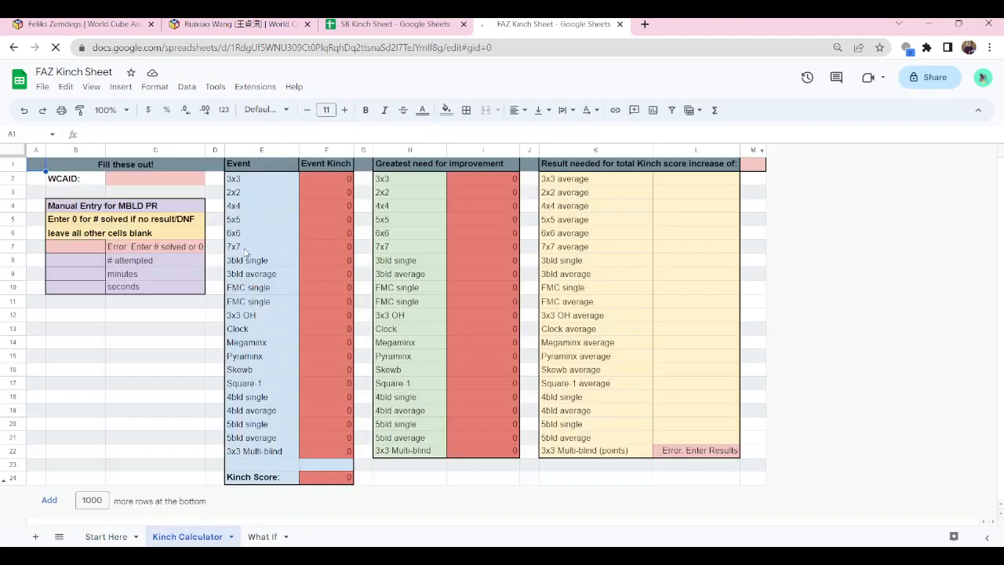
pyautogui.click(154, 179)
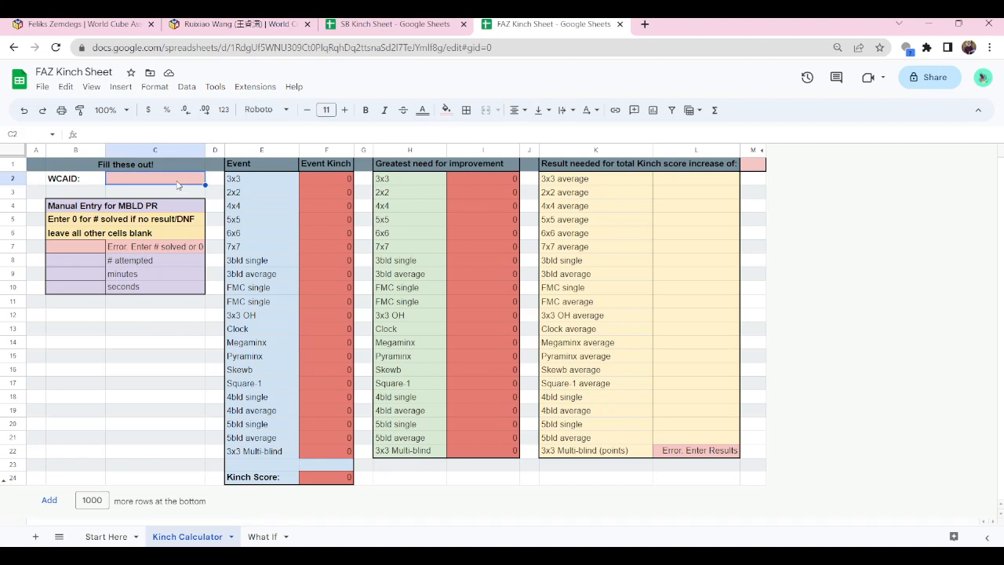
pyautogui.click(81, 24)
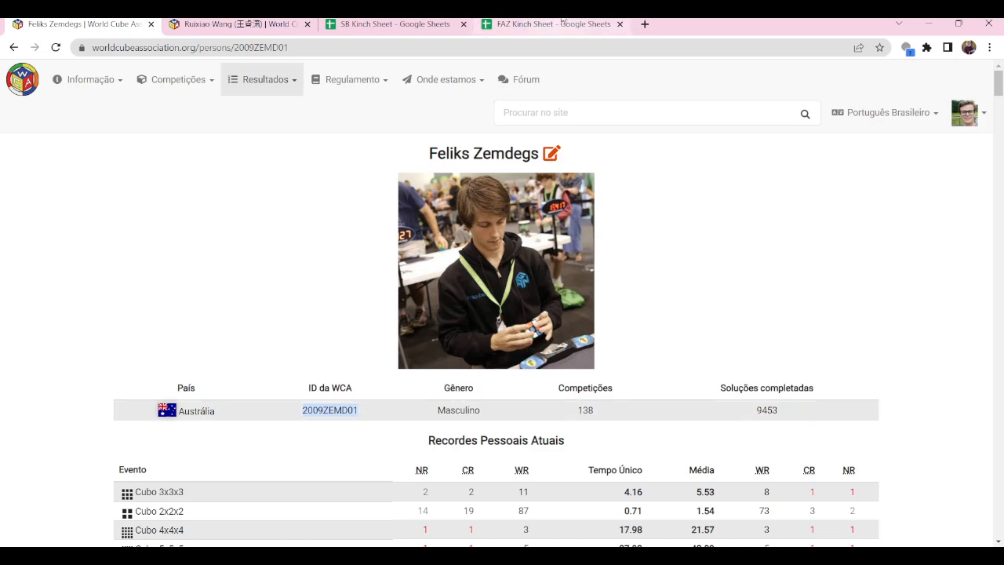
pyautogui.click(552, 24)
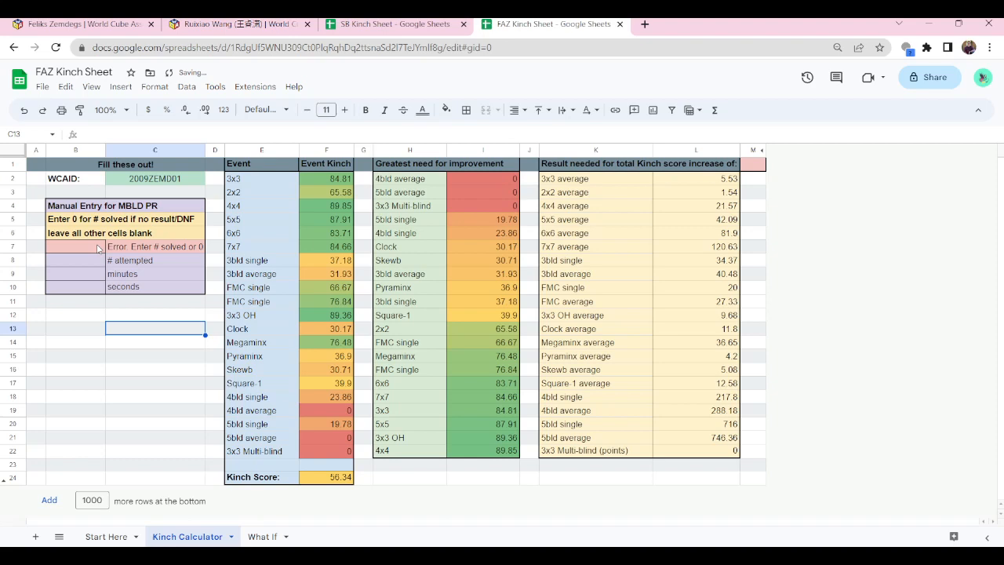
# Check the multi-blind result on the WCA profile and begin the manual entry with 11 solved.
pyautogui.click(75, 246)
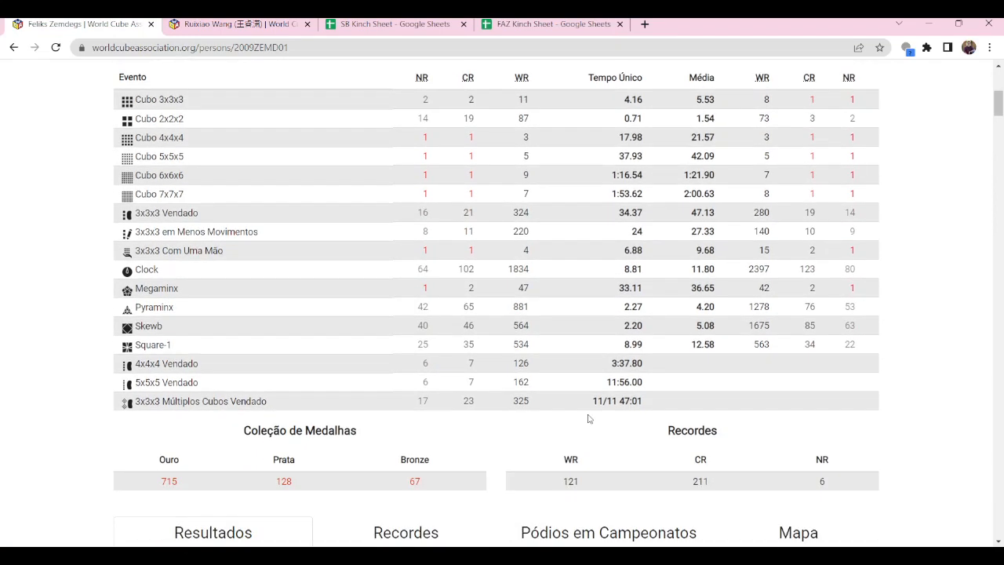
pyautogui.moveTo(629, 414)
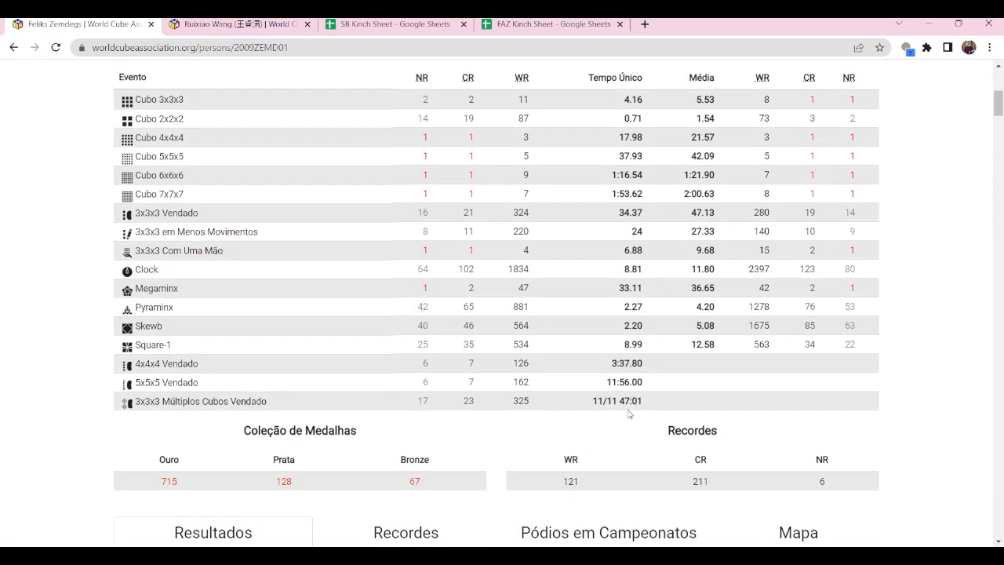
pyautogui.click(553, 23)
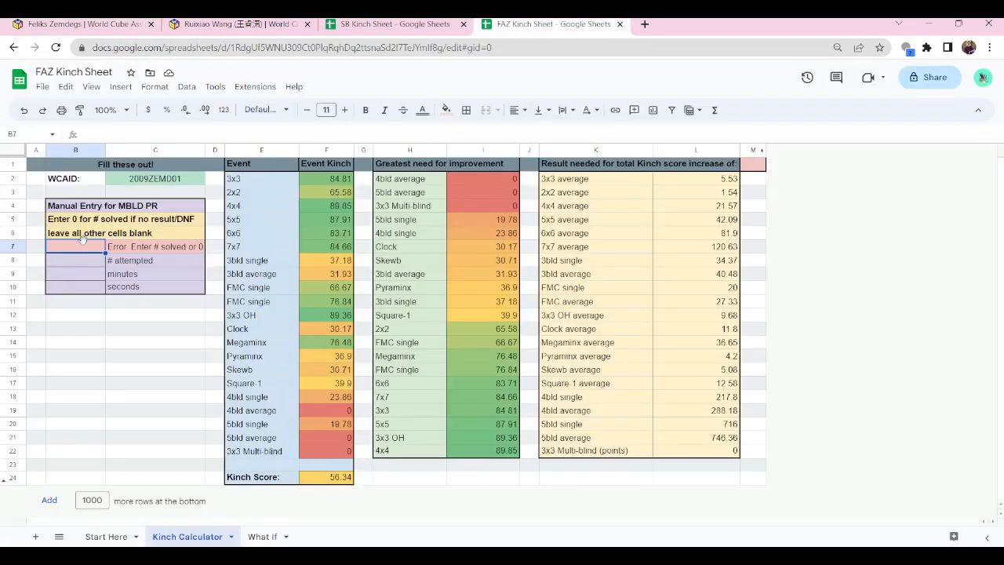
pyautogui.write('11')
pyautogui.click(76, 273)
pyautogui.write('47')
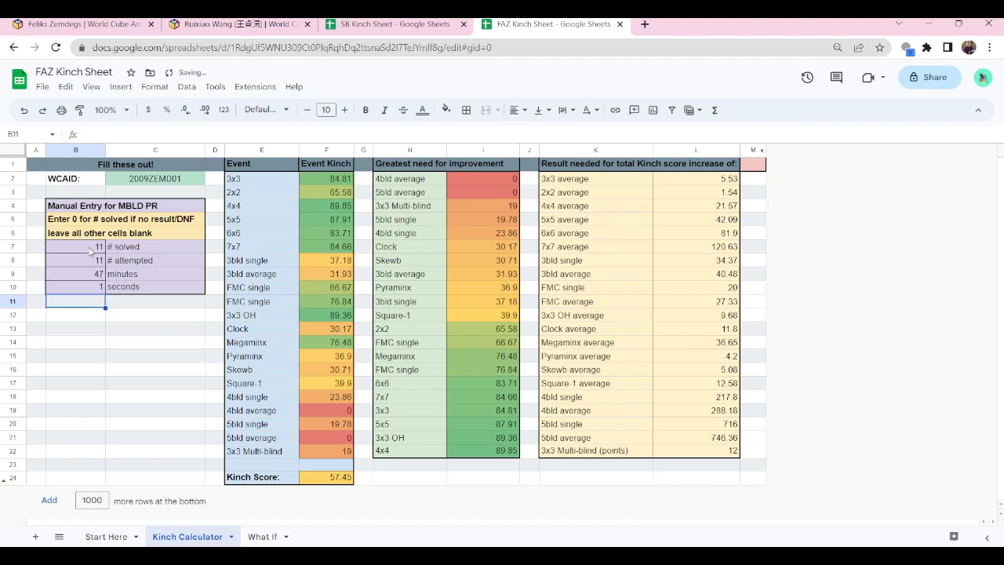
pyautogui.click(483, 477)
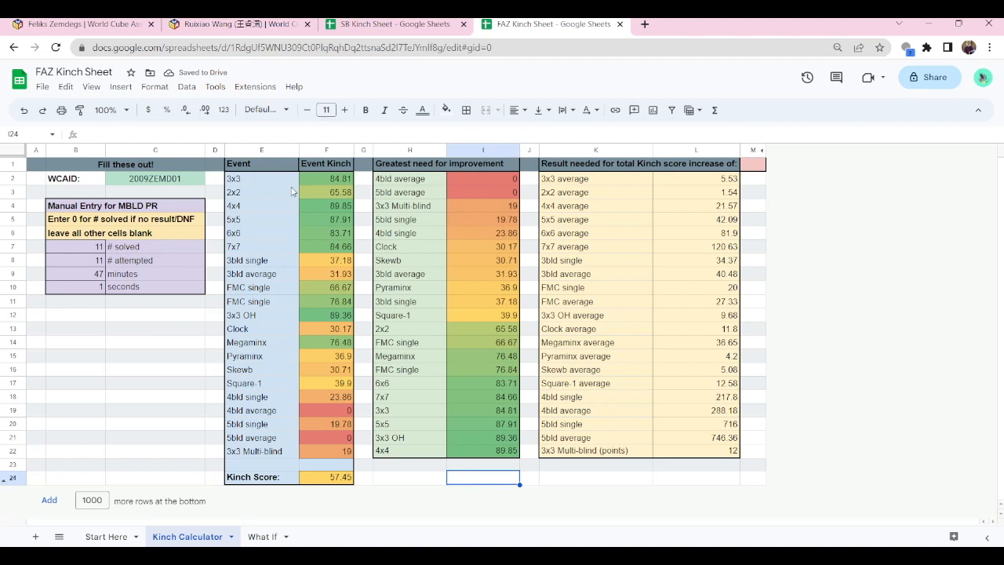
pyautogui.moveTo(327, 182)
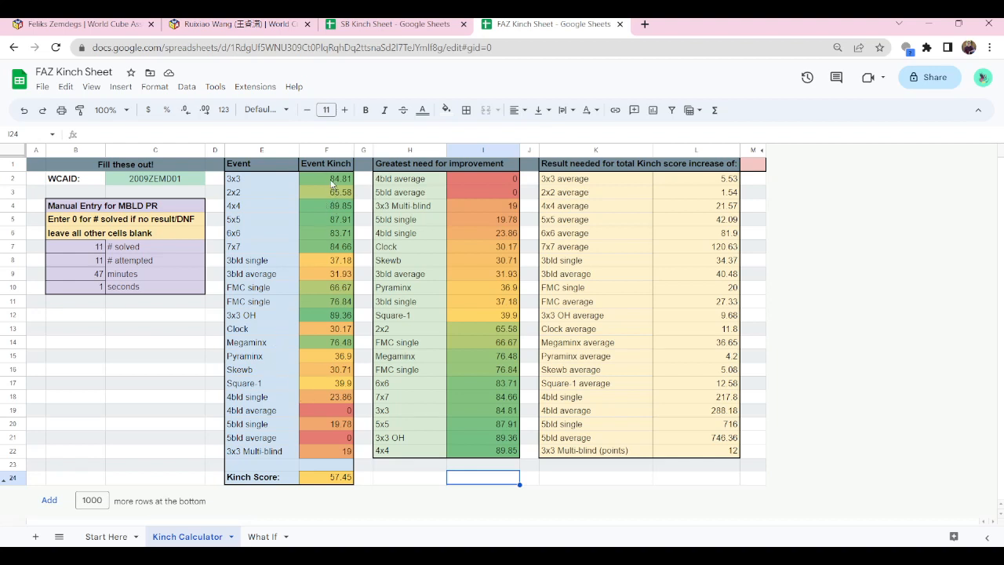
pyautogui.click(326, 179)
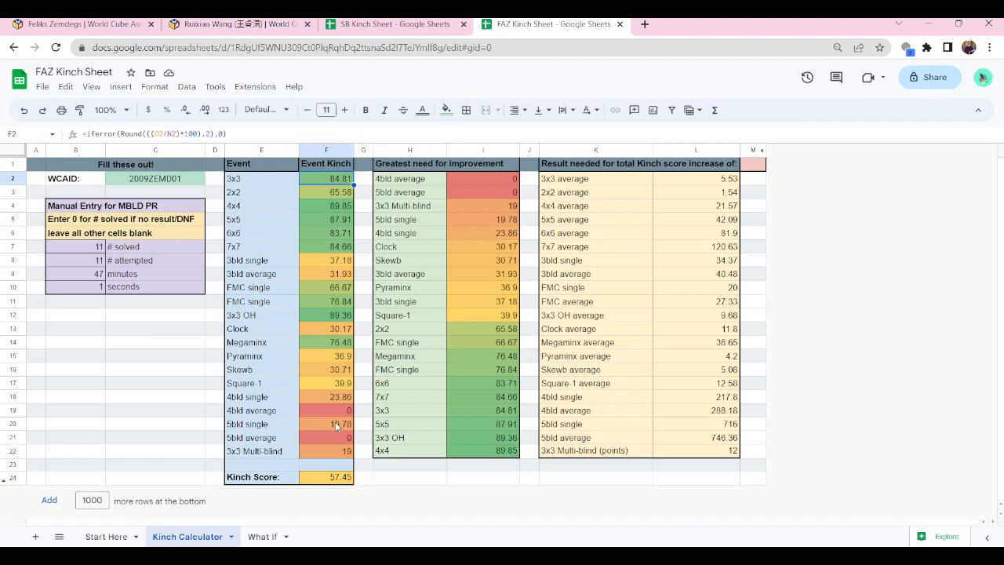
pyautogui.moveTo(342, 370)
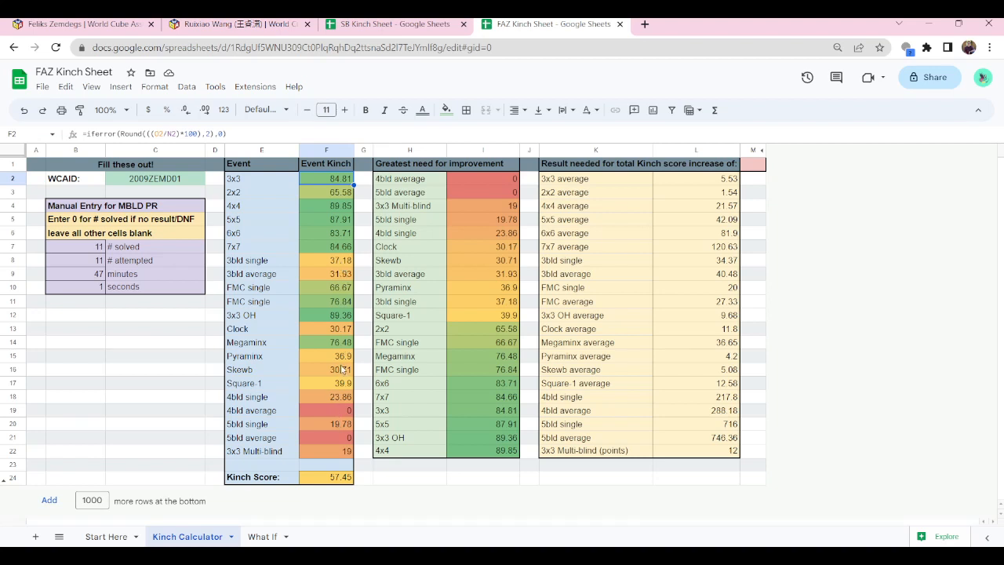
pyautogui.click(327, 411)
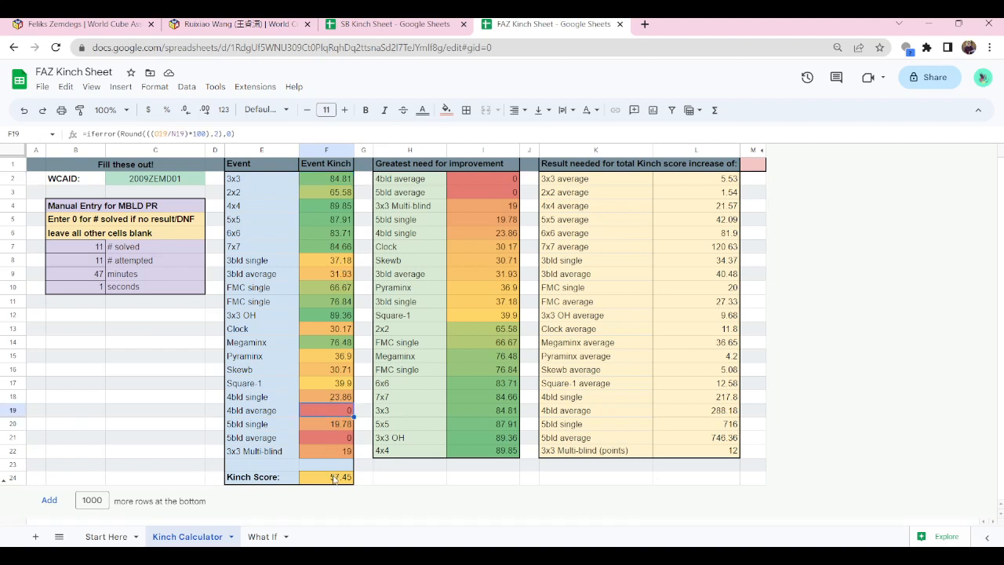
pyautogui.click(326, 477)
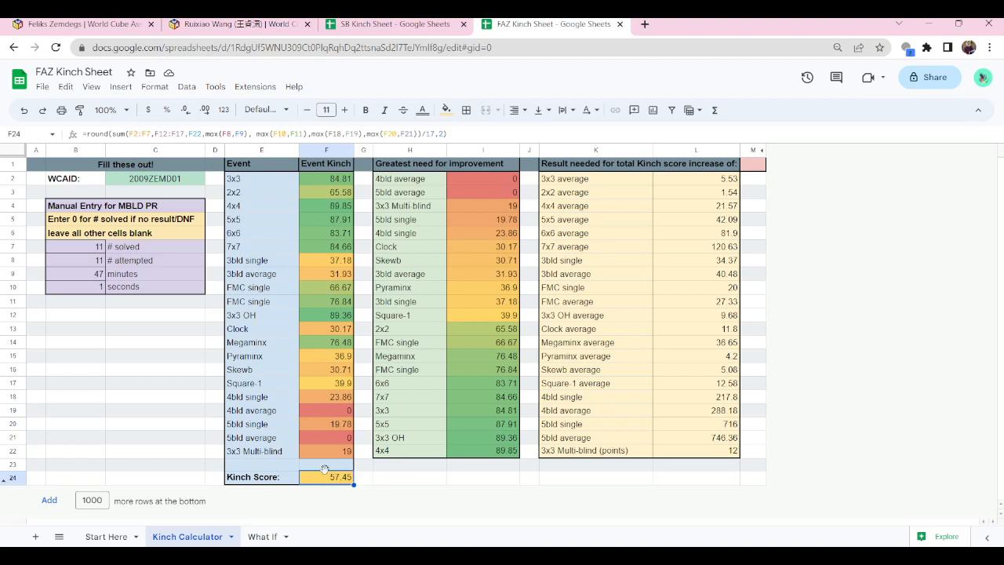
pyautogui.moveTo(285, 328)
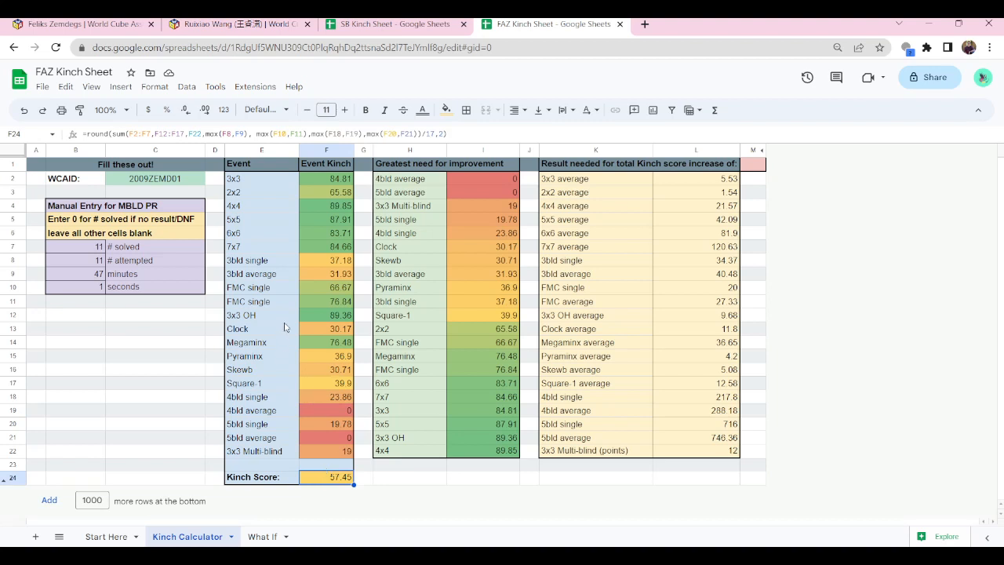
pyautogui.moveTo(482, 196)
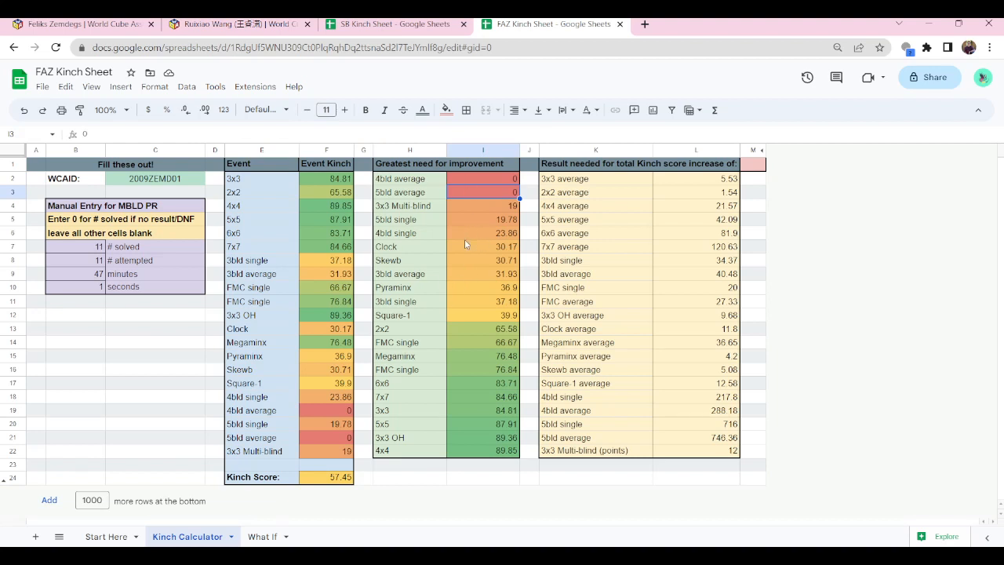
pyautogui.moveTo(477, 189)
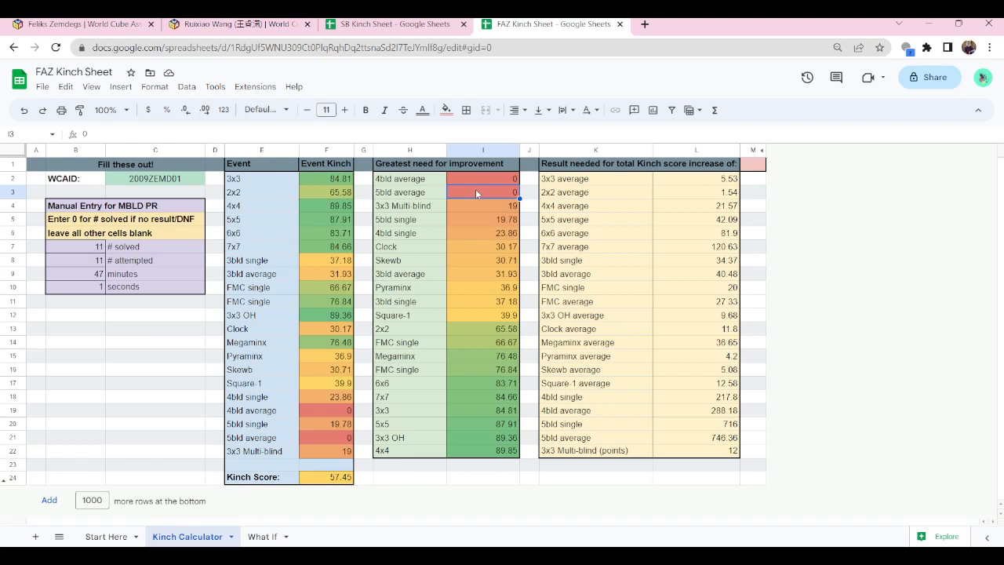
# Review the 5bld single value in the greatest-need-for-improvement ranking.
pyautogui.click(483, 219)
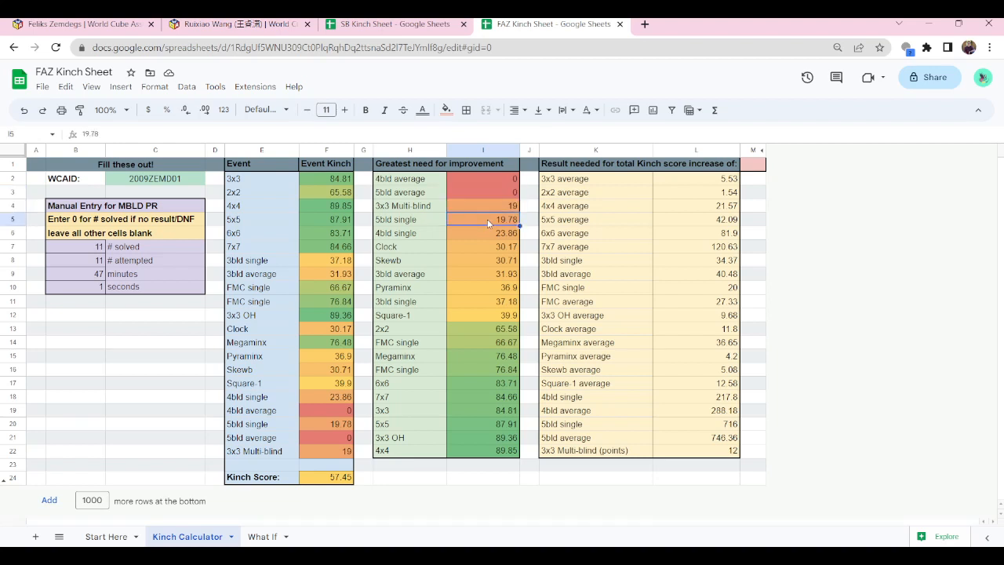
pyautogui.moveTo(468, 250)
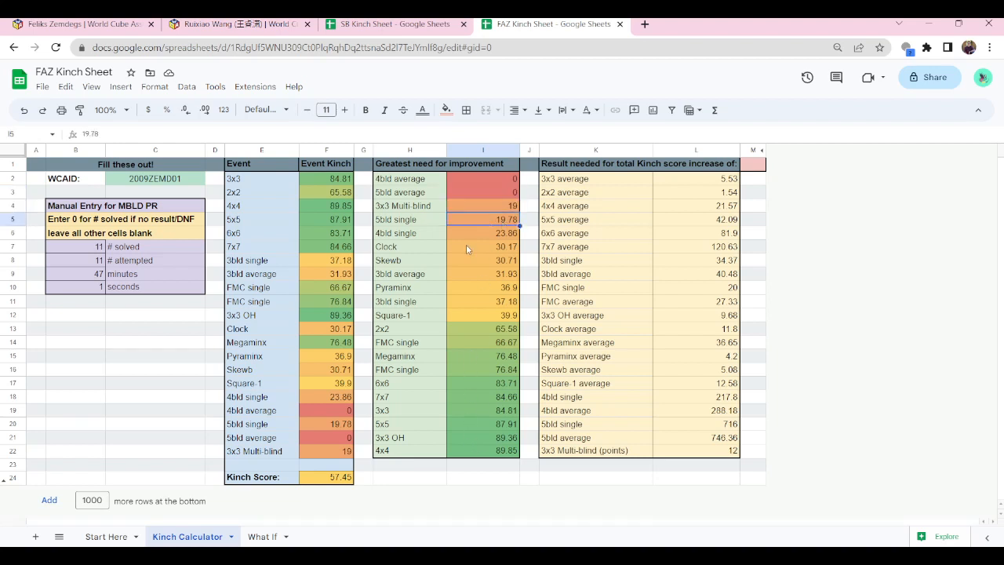
pyautogui.moveTo(688, 217)
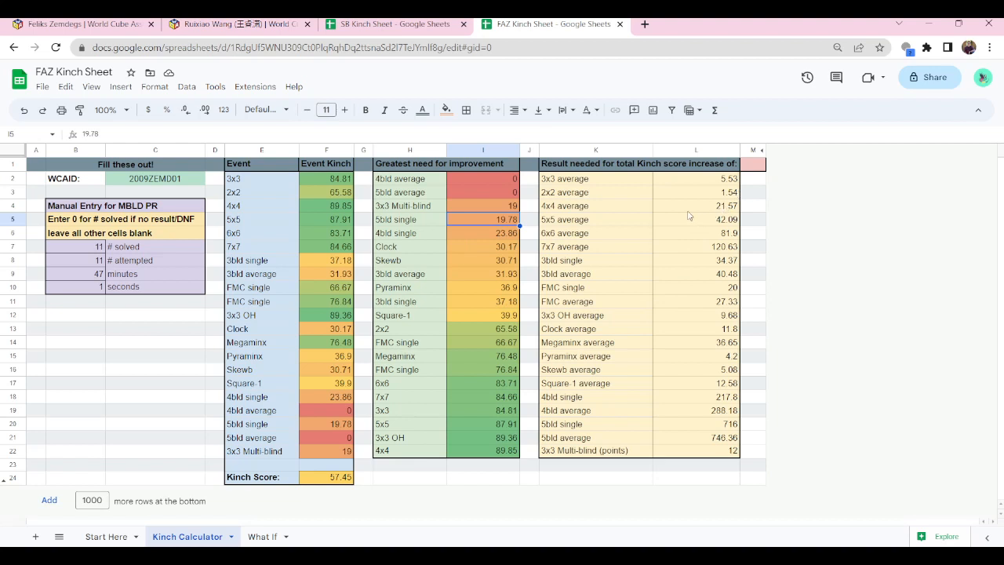
pyautogui.moveTo(749, 172)
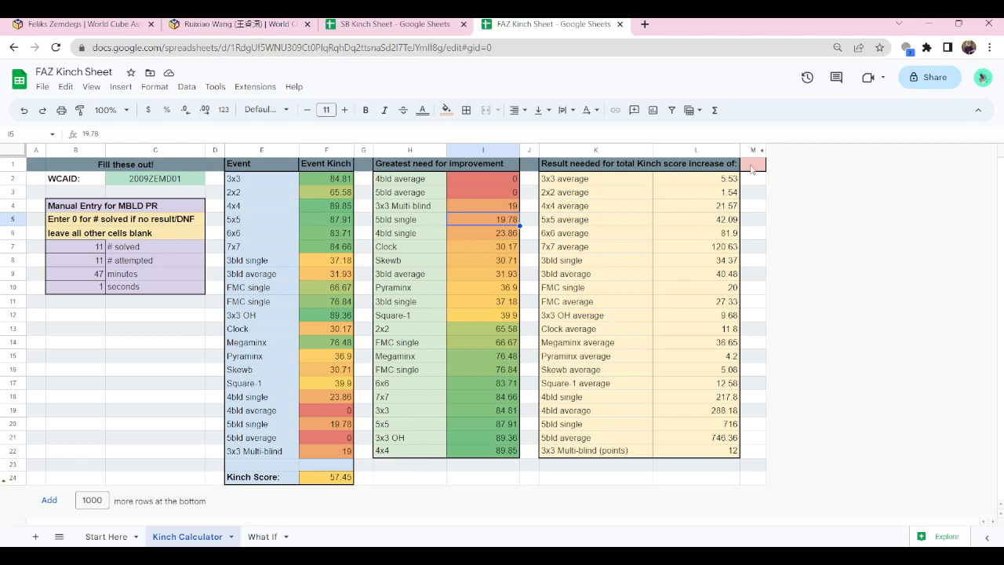
pyautogui.moveTo(342, 488)
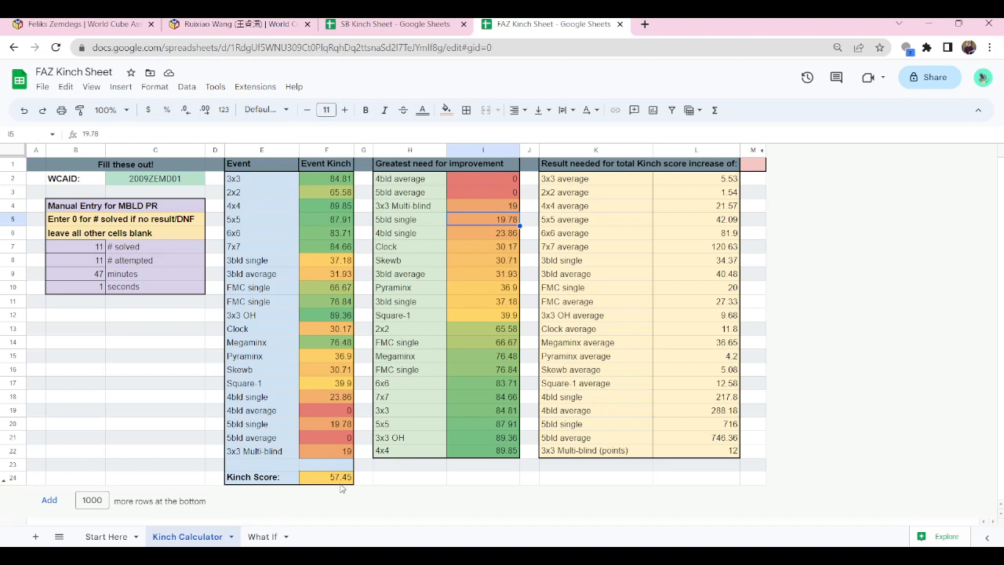
# Enter the score increase target in M1 and inspect the needed 3x3, 4x4 and Clock average formulas.
pyautogui.click(753, 163)
pyautogui.write('0.55')
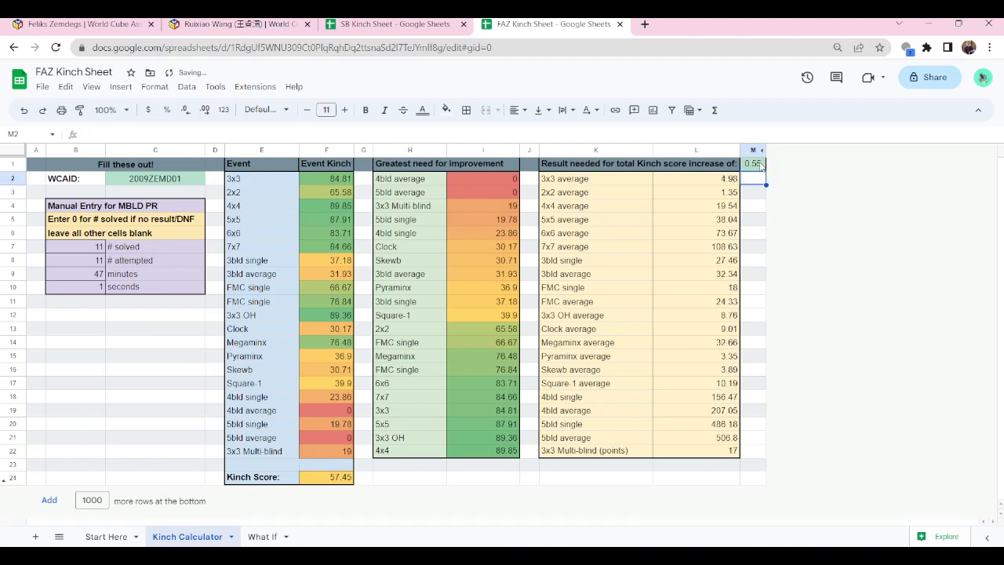
pyautogui.click(753, 163)
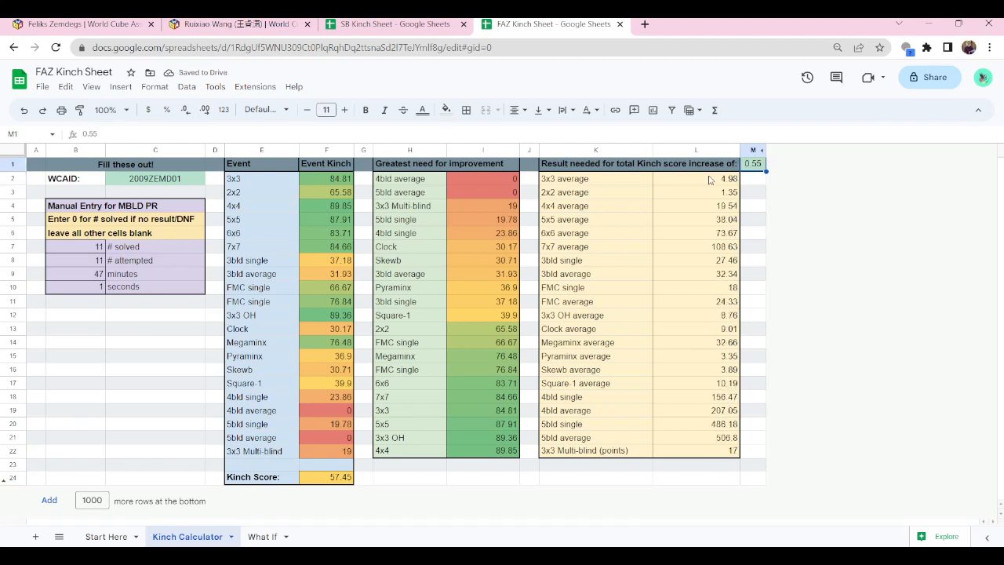
pyautogui.moveTo(683, 312)
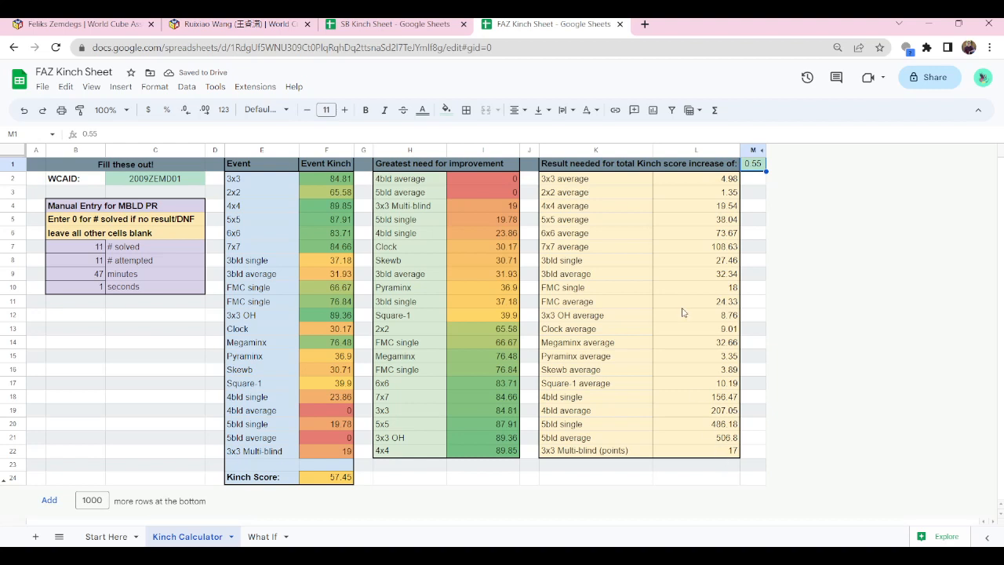
pyautogui.click(695, 179)
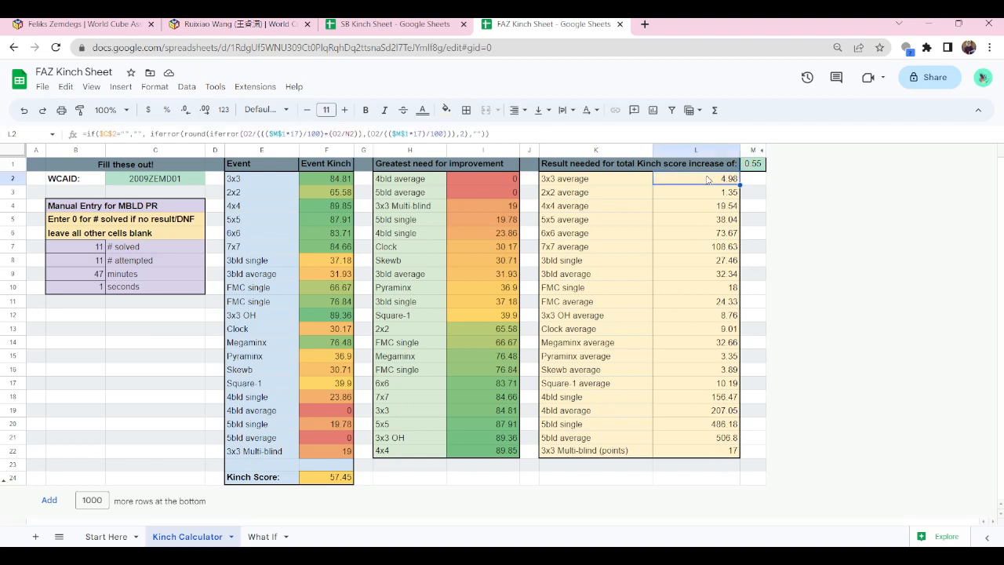
pyautogui.moveTo(712, 223)
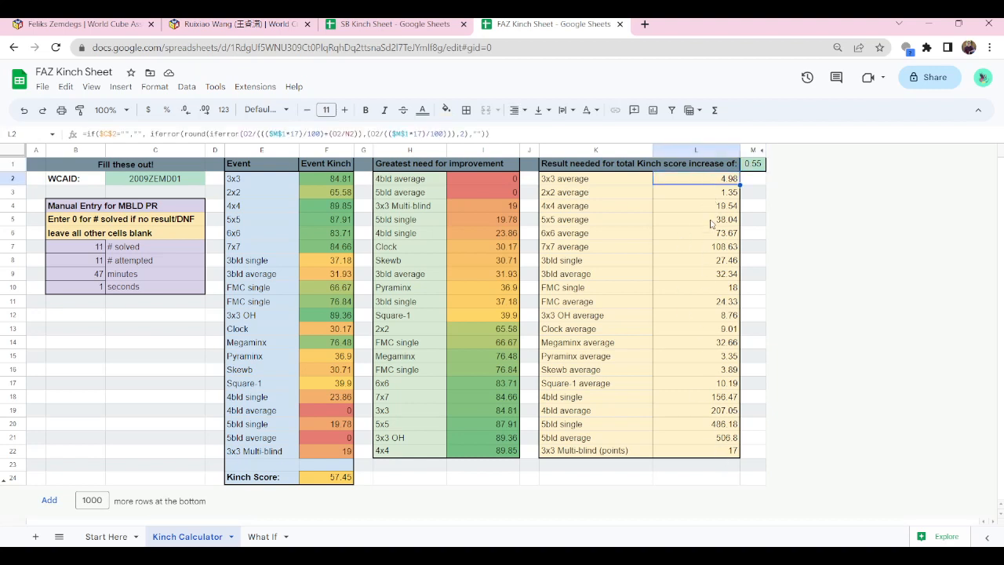
pyautogui.click(697, 206)
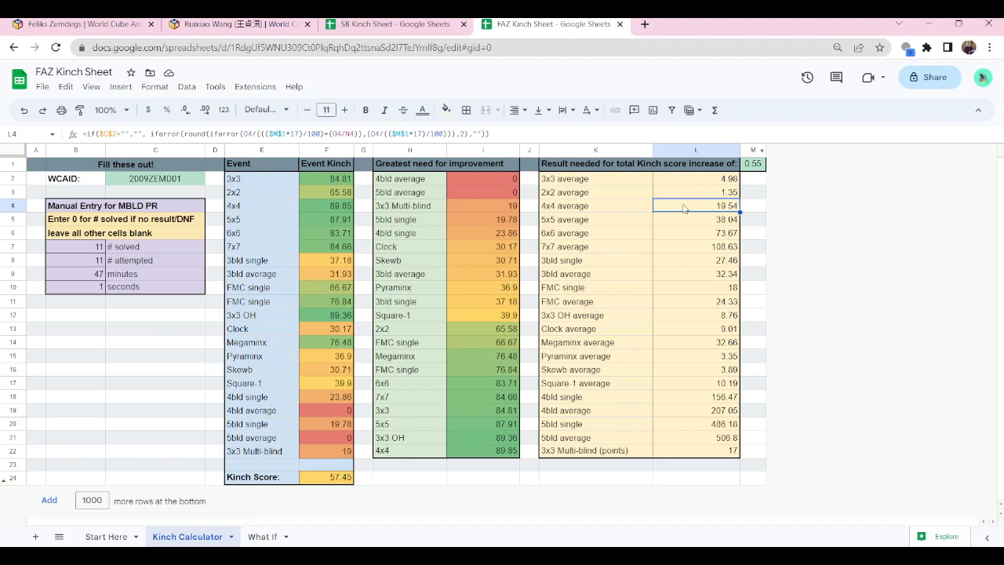
pyautogui.click(753, 179)
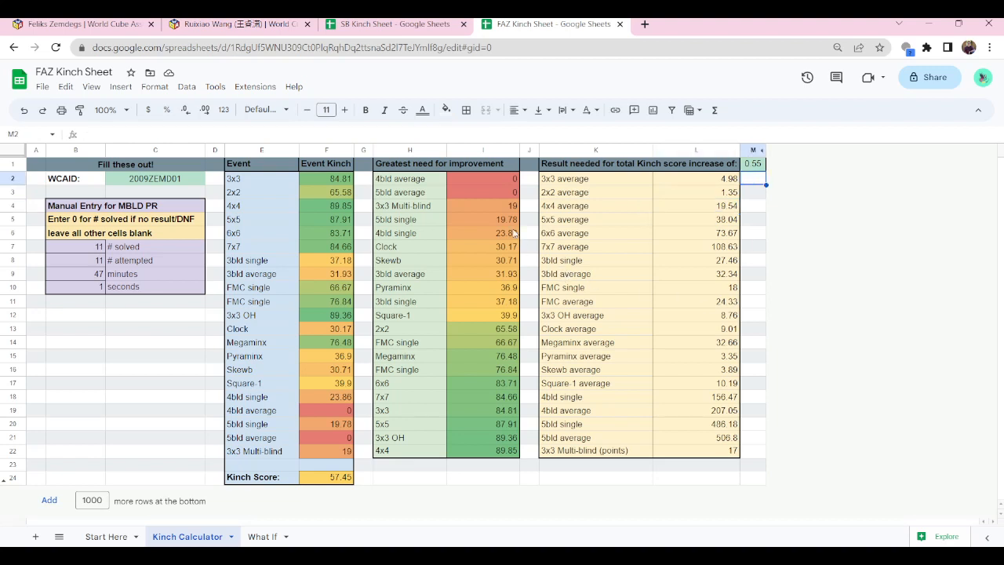
pyautogui.moveTo(712, 185)
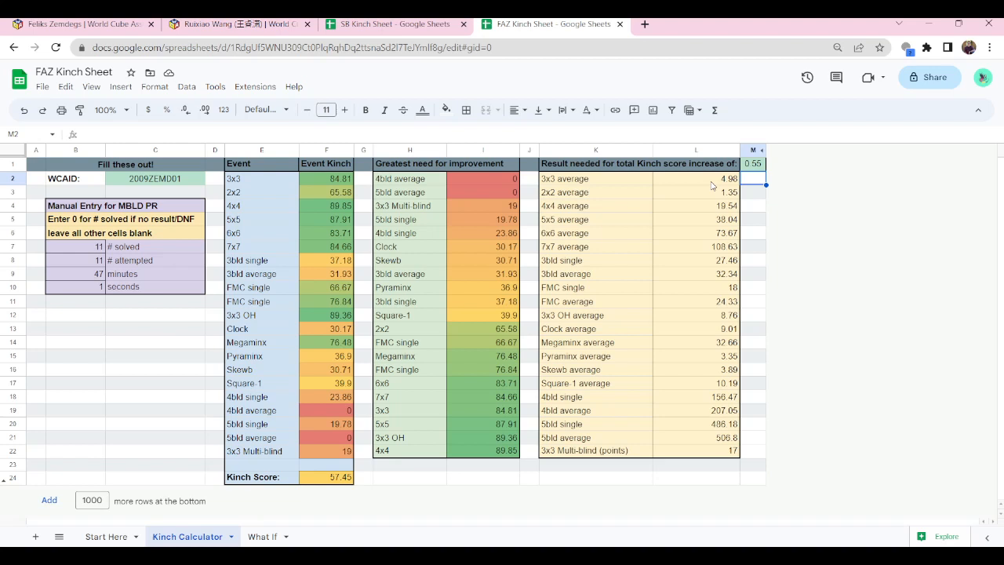
pyautogui.moveTo(722, 185)
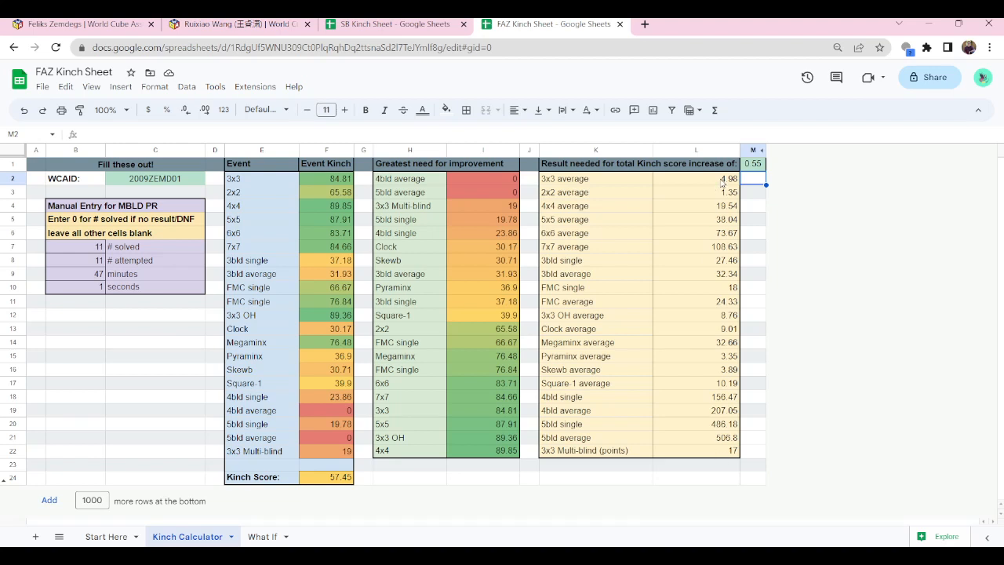
pyautogui.moveTo(712, 333)
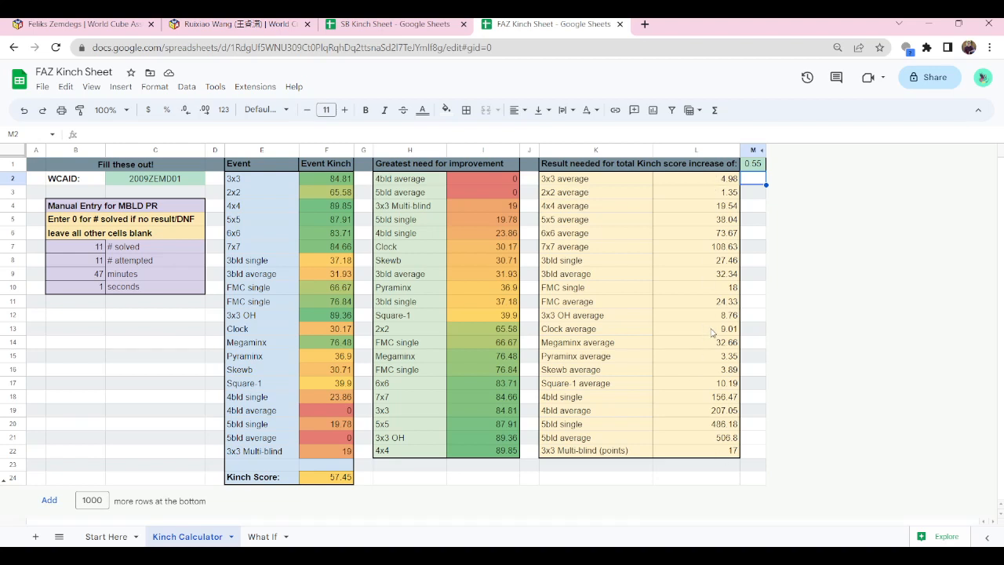
pyautogui.click(697, 330)
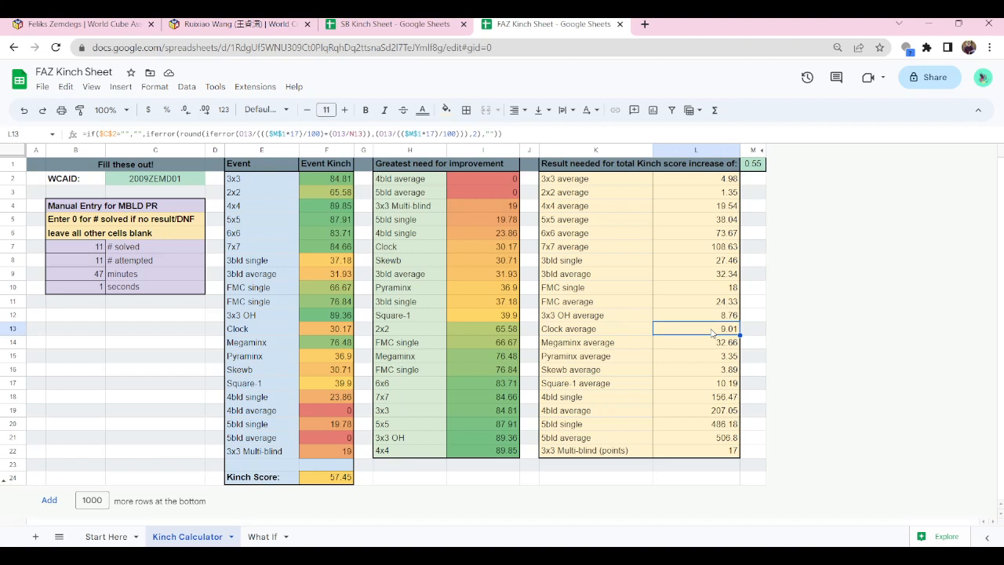
pyautogui.moveTo(337, 487)
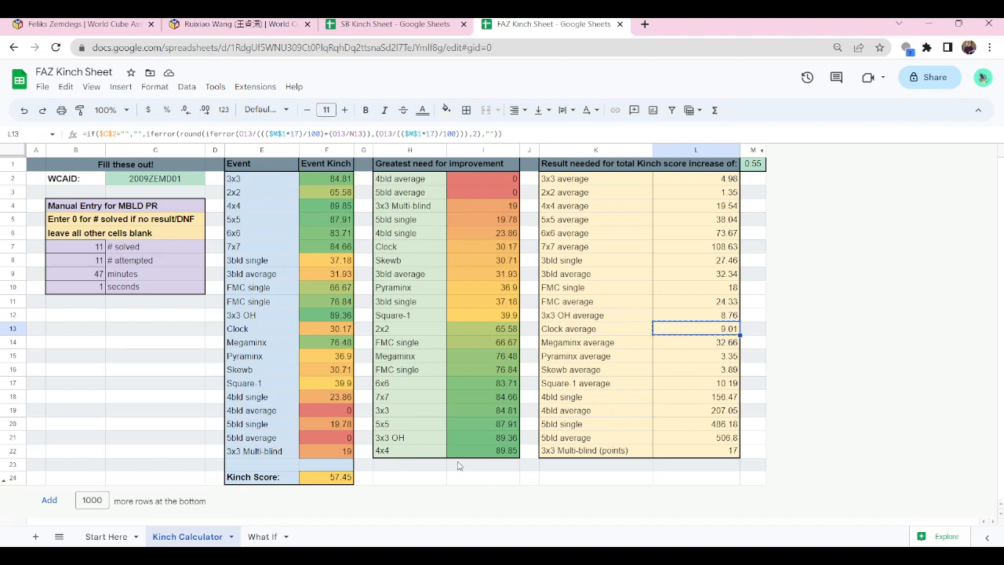
# Look over the What If sheet's Kinch, PR and WR columns and select Clock's What If Result cell.
pyautogui.click(261, 537)
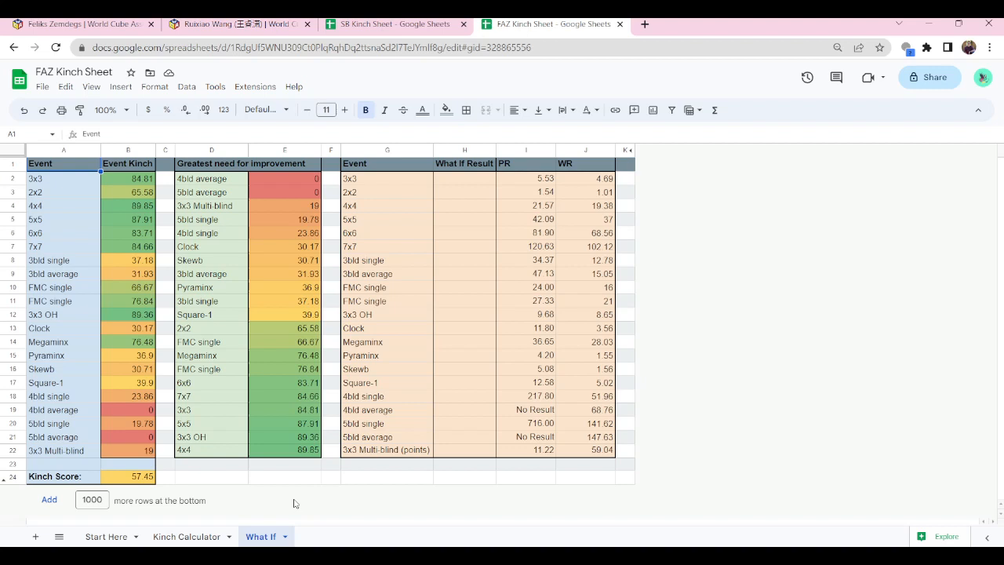
pyautogui.click(284, 477)
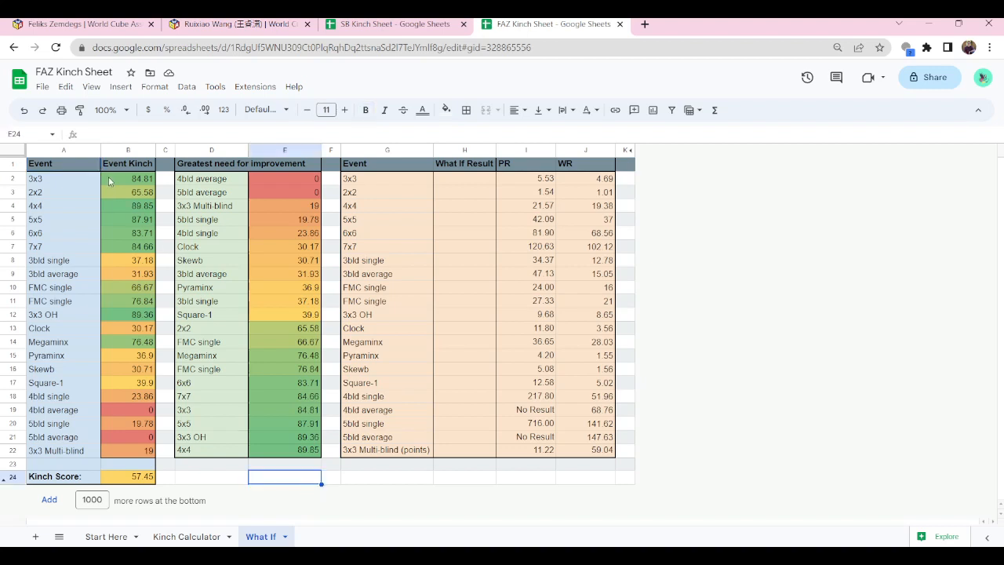
pyautogui.moveTo(286, 295)
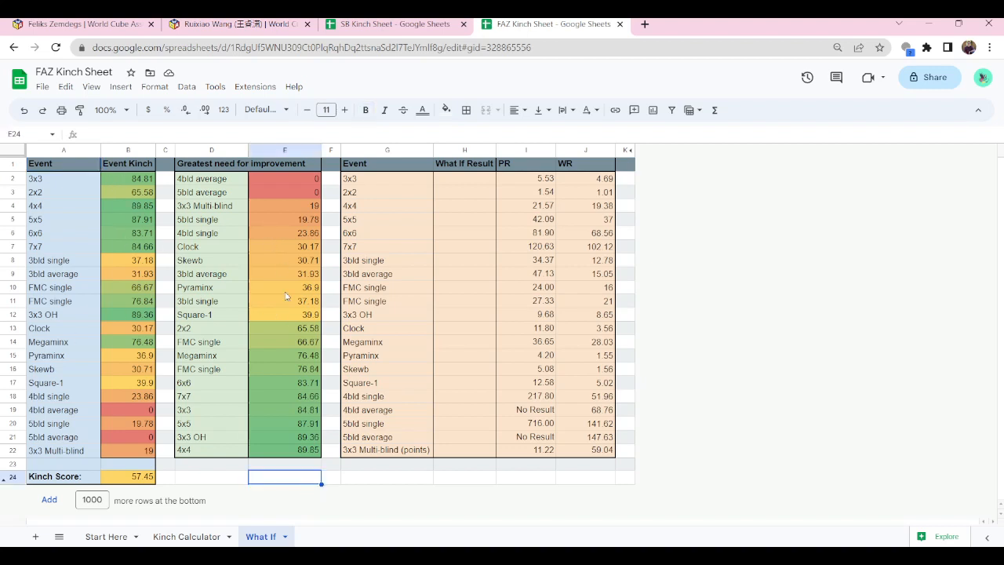
pyautogui.moveTo(482, 260)
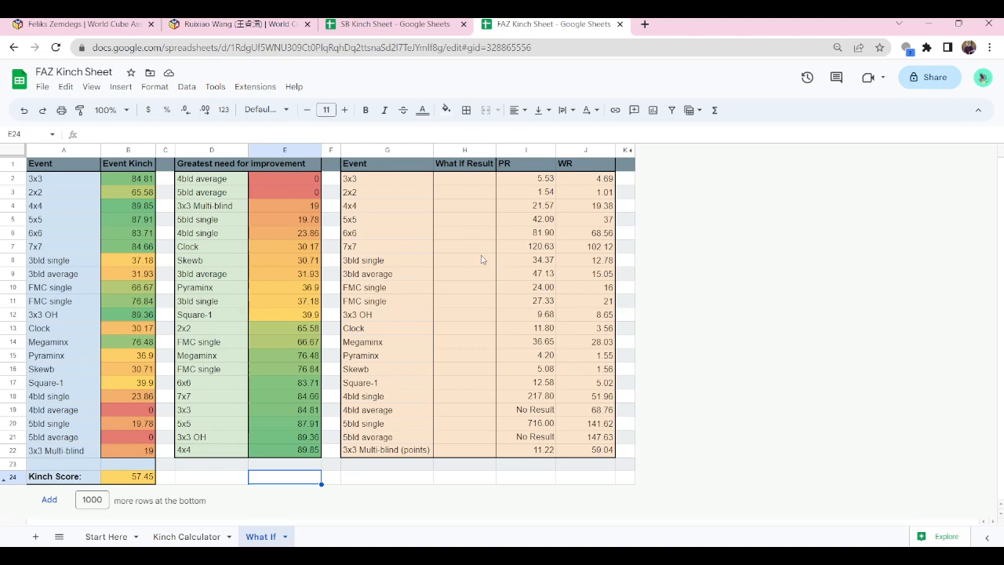
pyautogui.moveTo(533, 198)
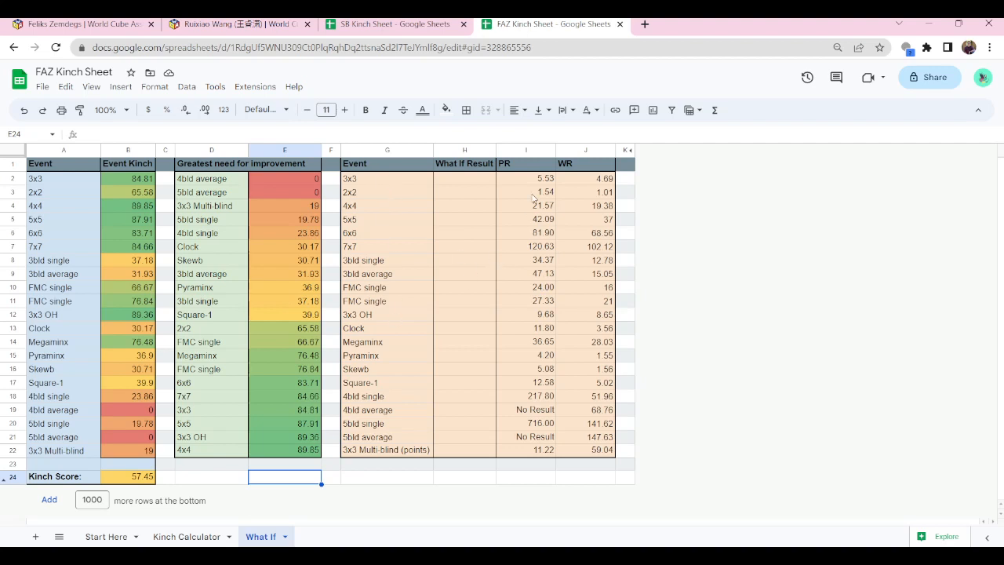
pyautogui.moveTo(588, 157)
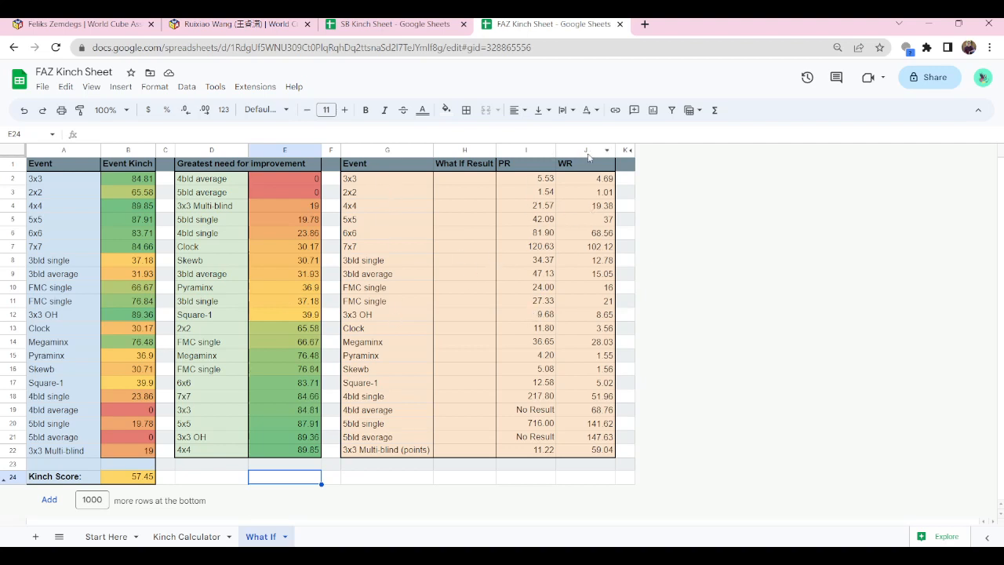
pyautogui.moveTo(478, 259)
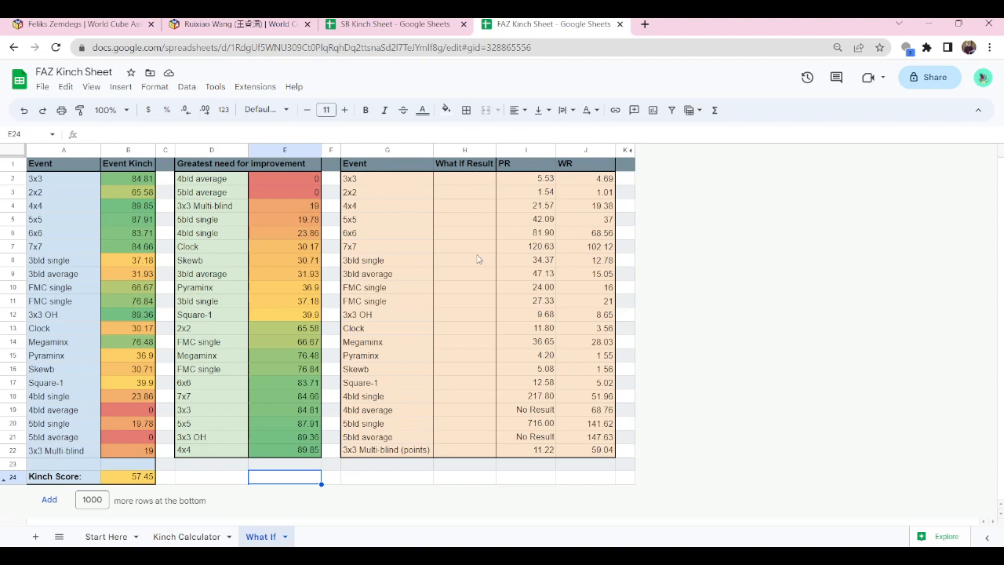
pyautogui.click(465, 328)
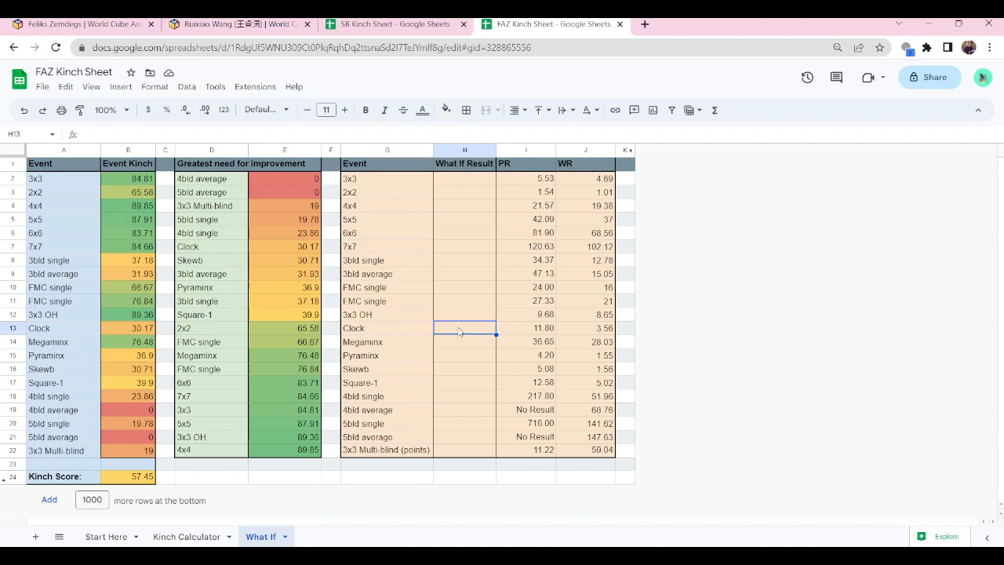
# Enter a Clock what-if result of 9.01, raising the Kinch Score to 58, and check the score formula.
pyautogui.write('9.01')
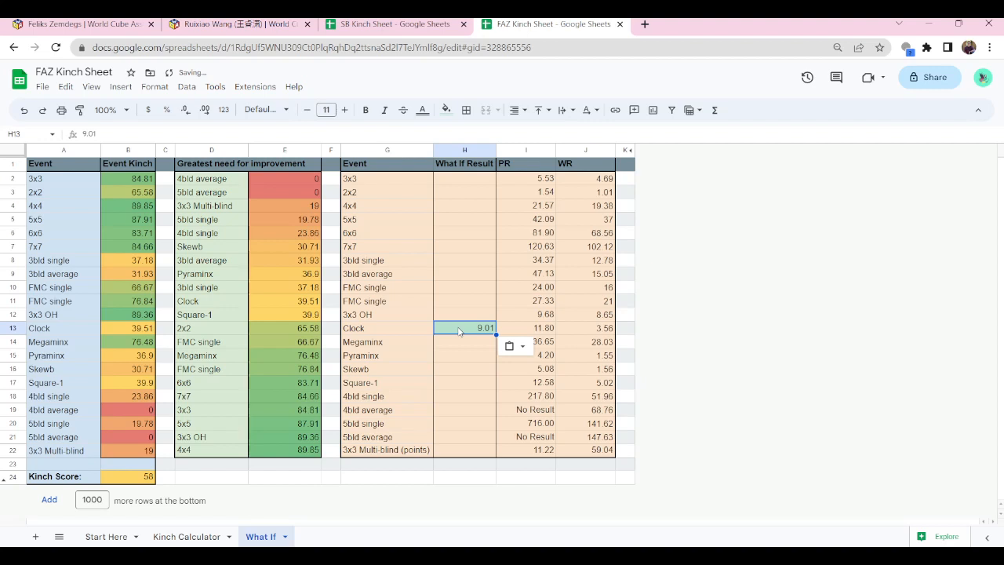
pyautogui.click(129, 477)
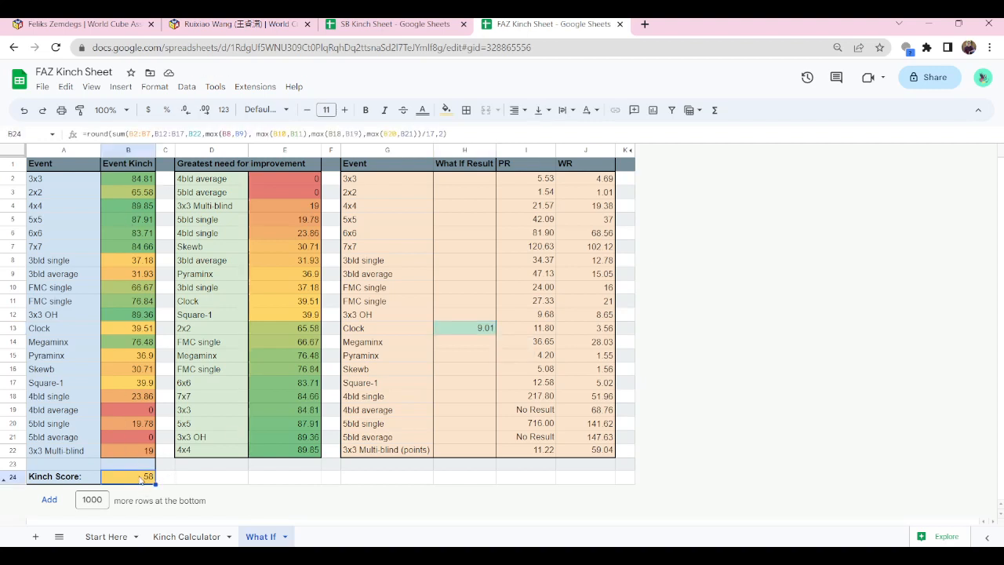
pyautogui.click(186, 537)
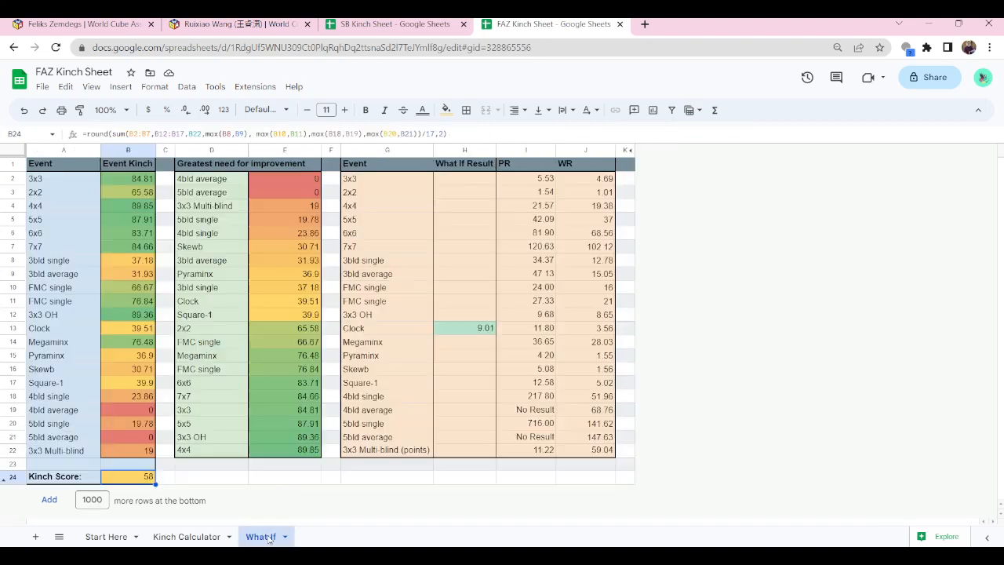
pyautogui.click(464, 328)
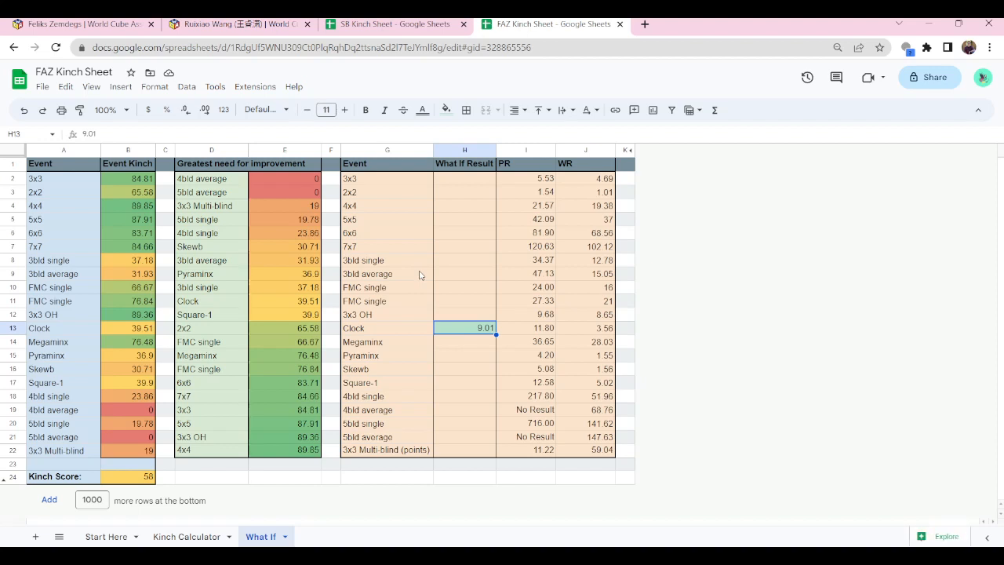
pyautogui.moveTo(465, 381)
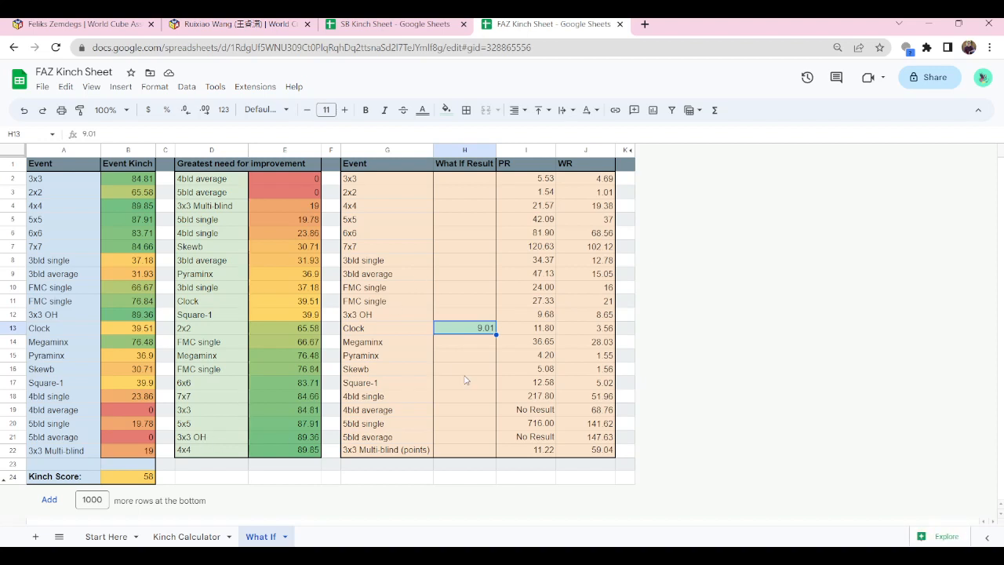
pyautogui.moveTo(464, 185)
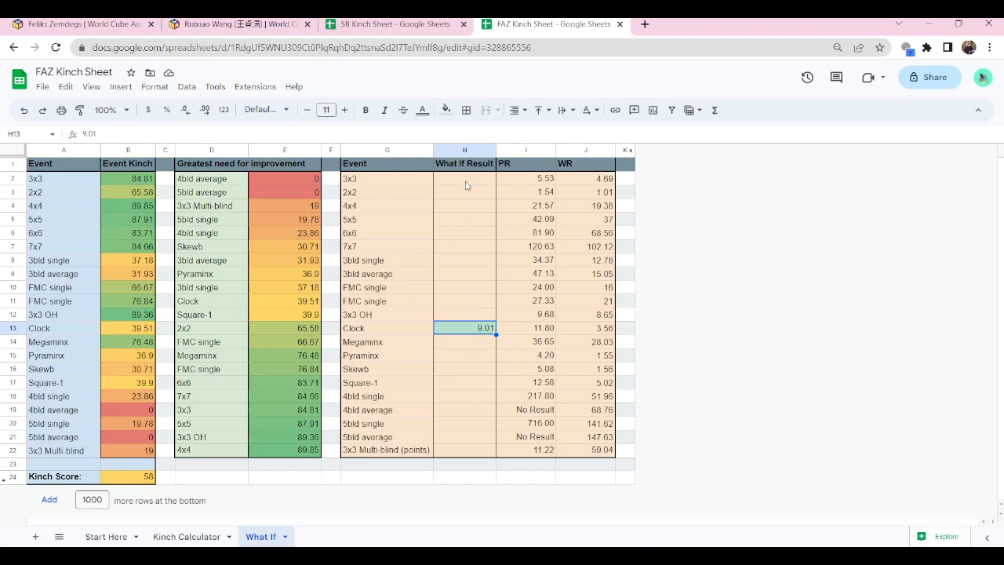
pyautogui.click(465, 179)
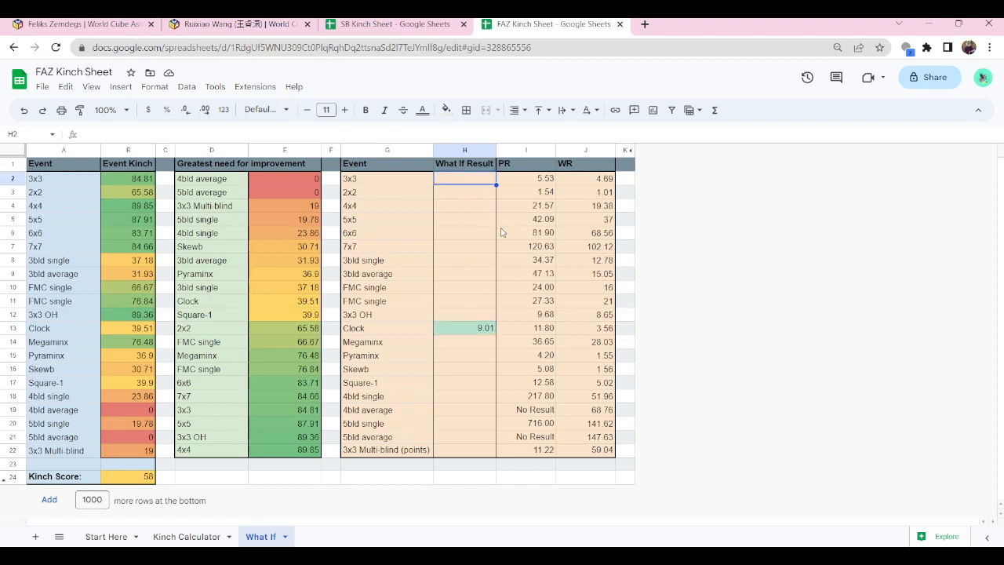
# Try 5.25 for 3x3 and 4bld/5bld single what-if results, then clear the What If Result column.
pyautogui.write('5')
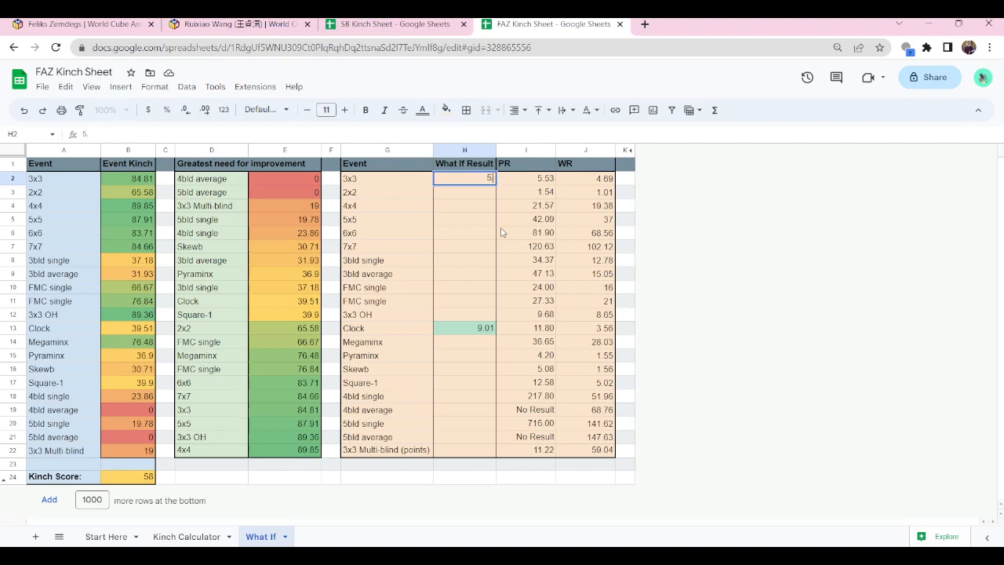
pyautogui.write('.25')
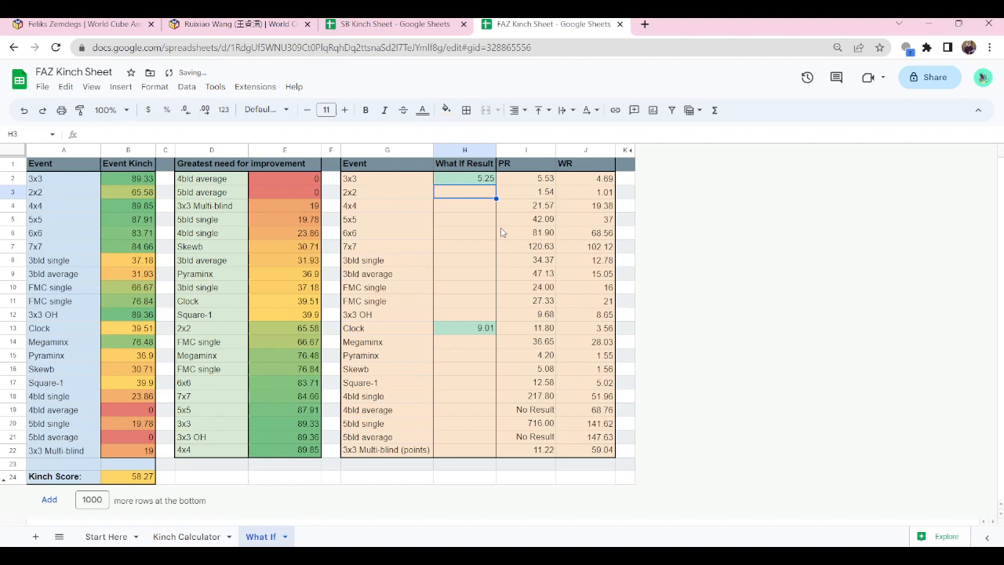
pyautogui.click(464, 247)
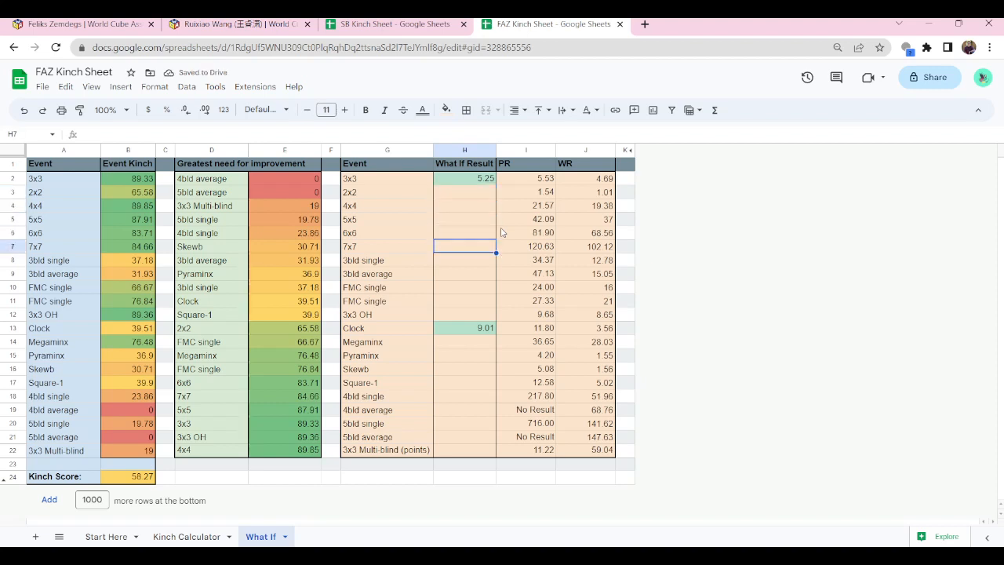
pyautogui.click(464, 383)
pyautogui.write('180')
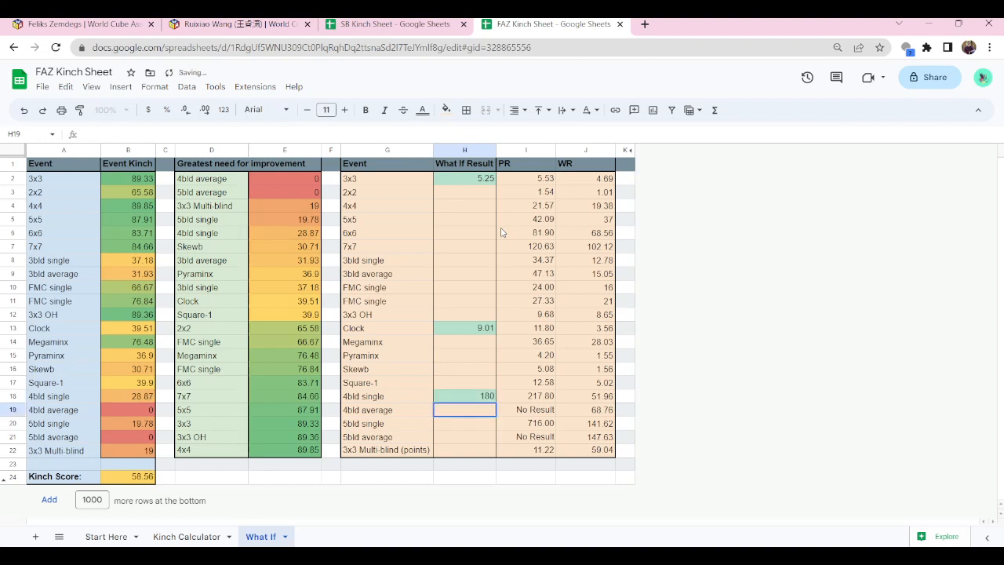
pyautogui.click(464, 423)
pyautogui.write('480')
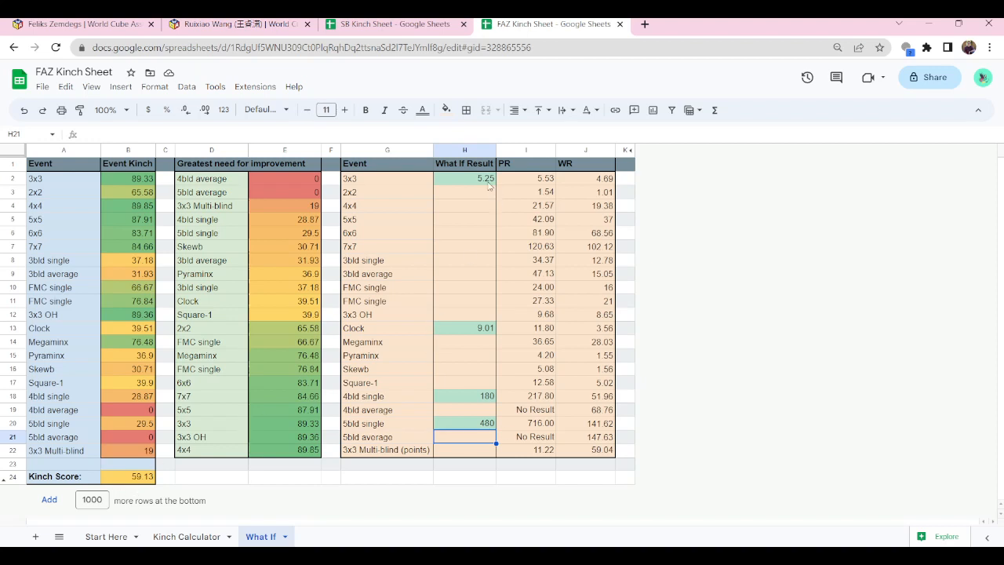
pyautogui.moveTo(465, 179); pyautogui.dragTo(464, 436)
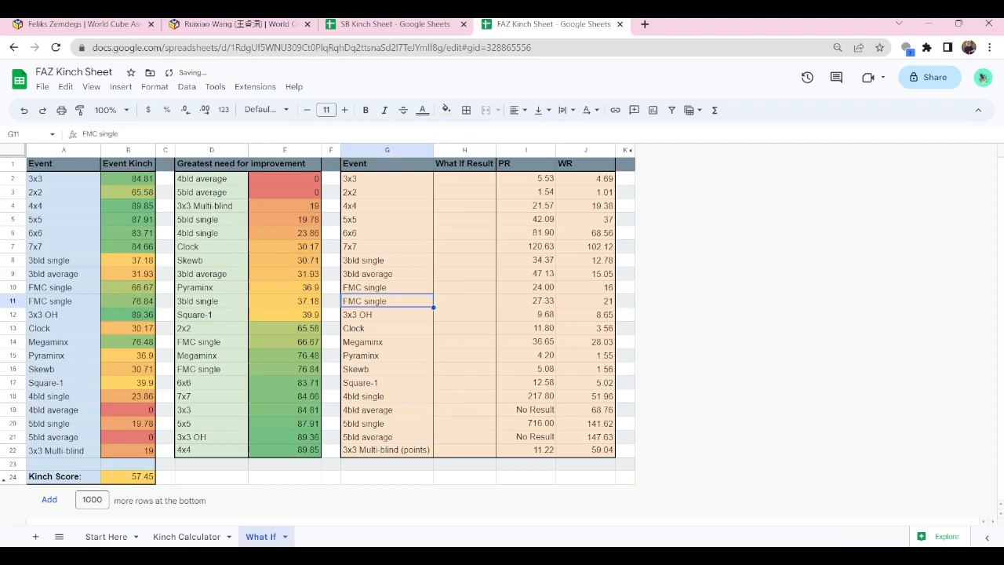
# Set the Kinch Calculator increase target to 0.1 and switch to the WCA profile page.
pyautogui.click(186, 536)
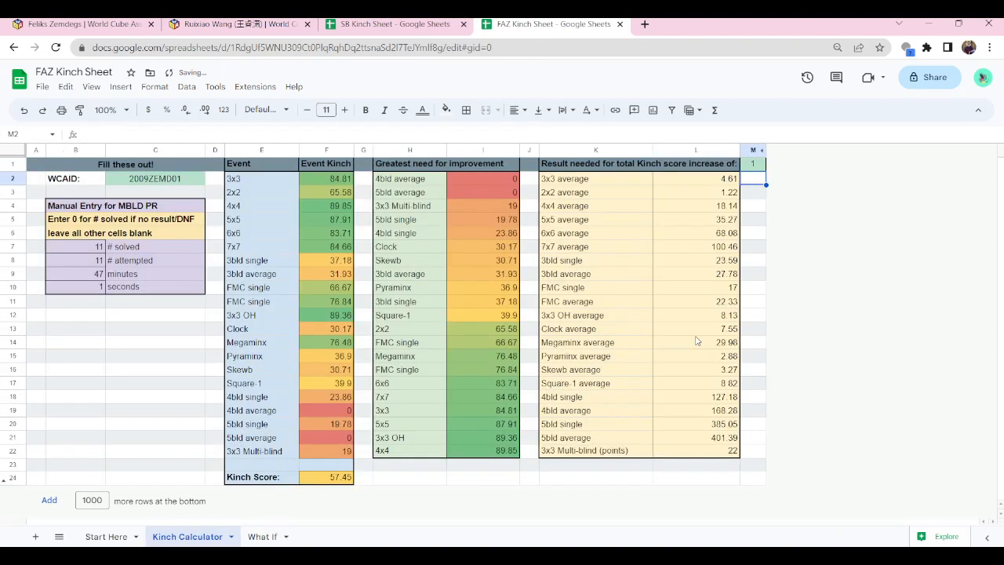
pyautogui.click(753, 163)
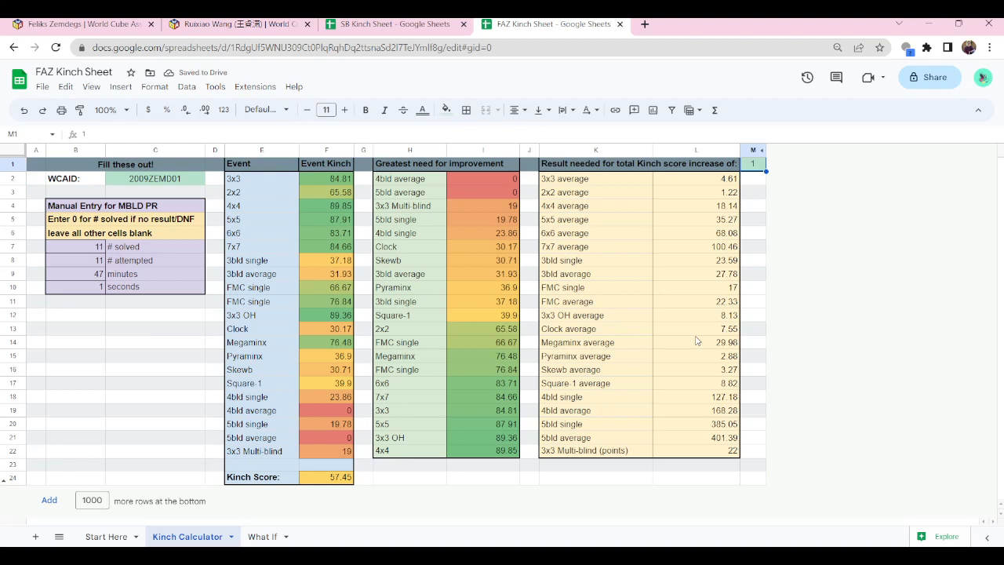
pyautogui.click(753, 163)
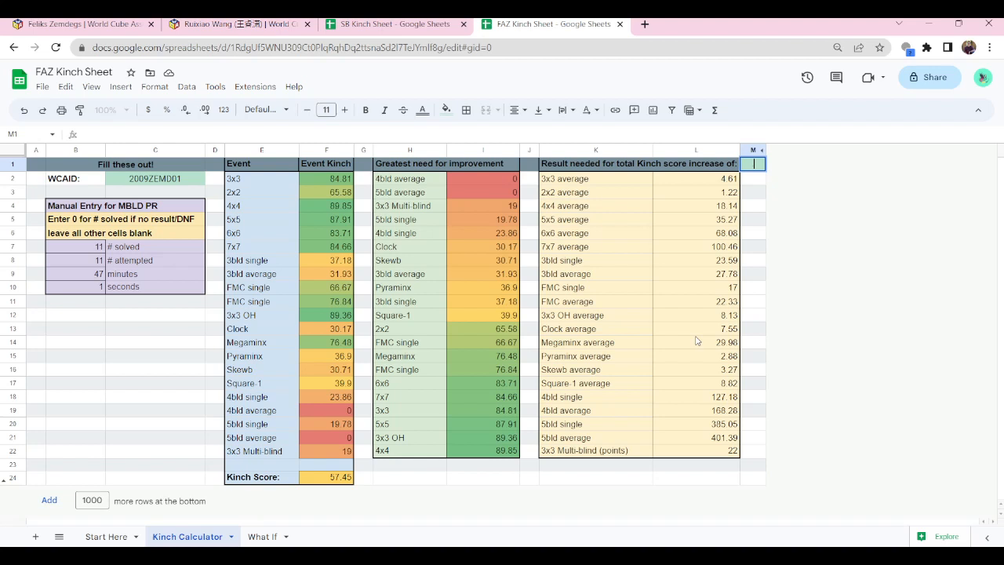
pyautogui.write('01')
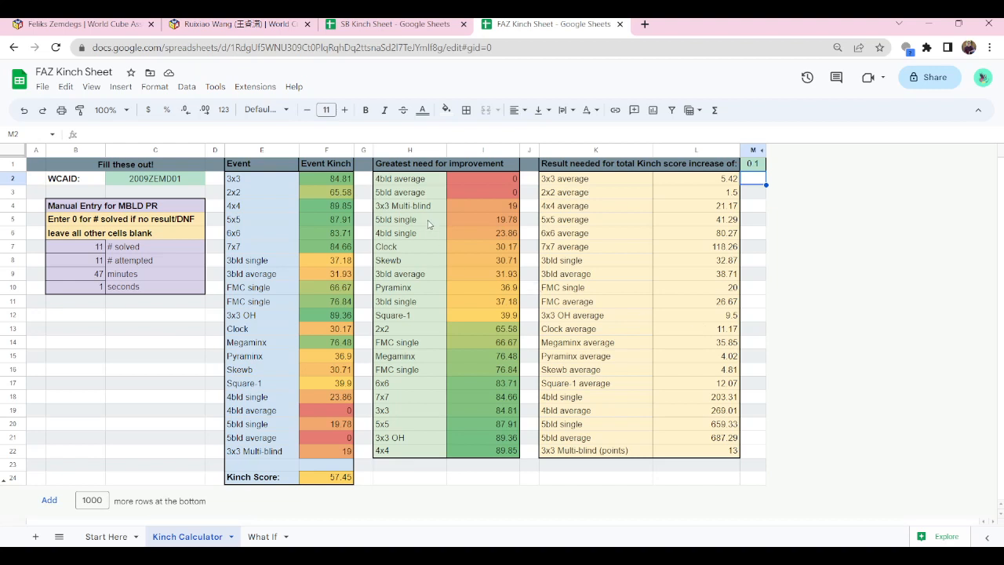
pyautogui.click(238, 24)
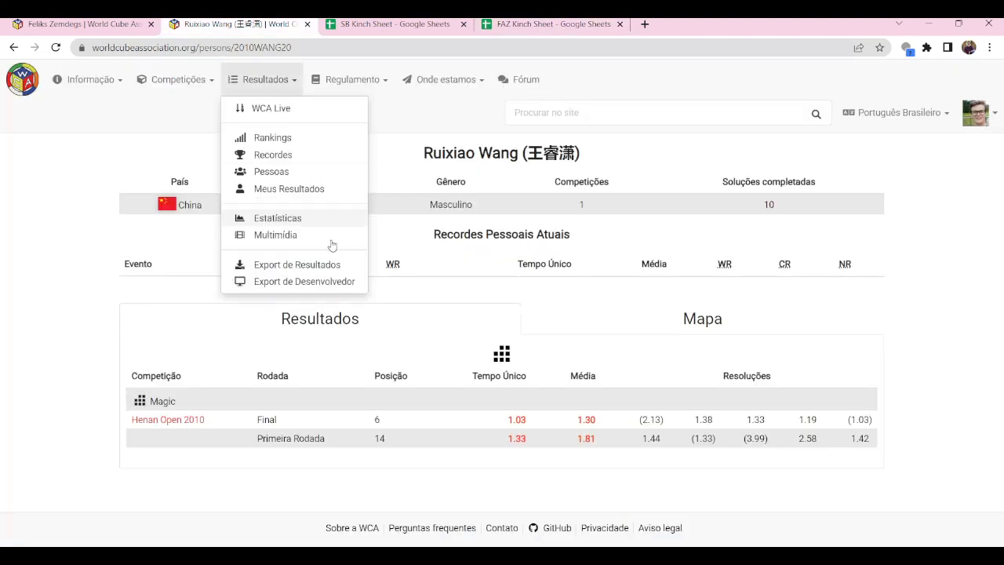
pyautogui.click(615, 261)
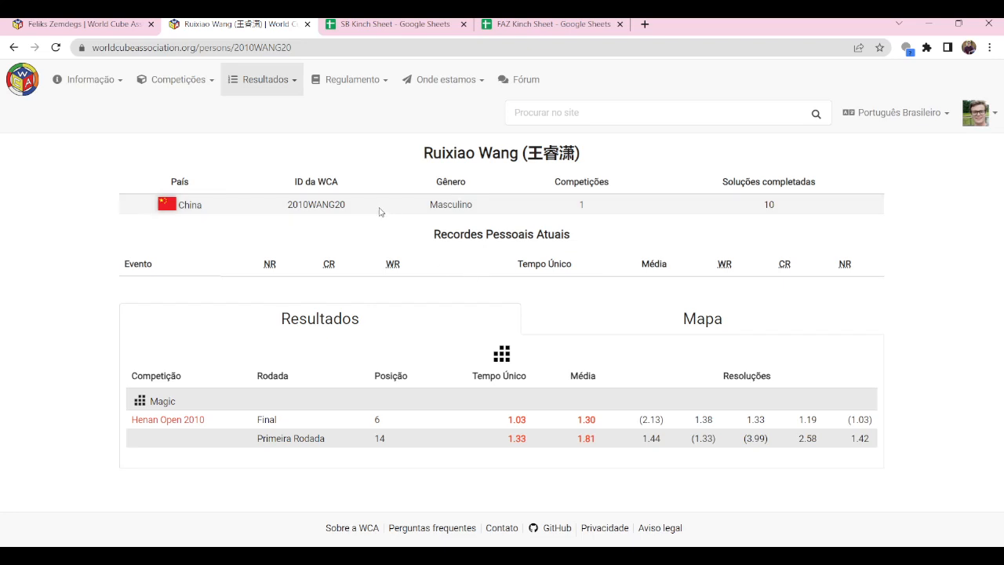
pyautogui.moveTo(544, 436)
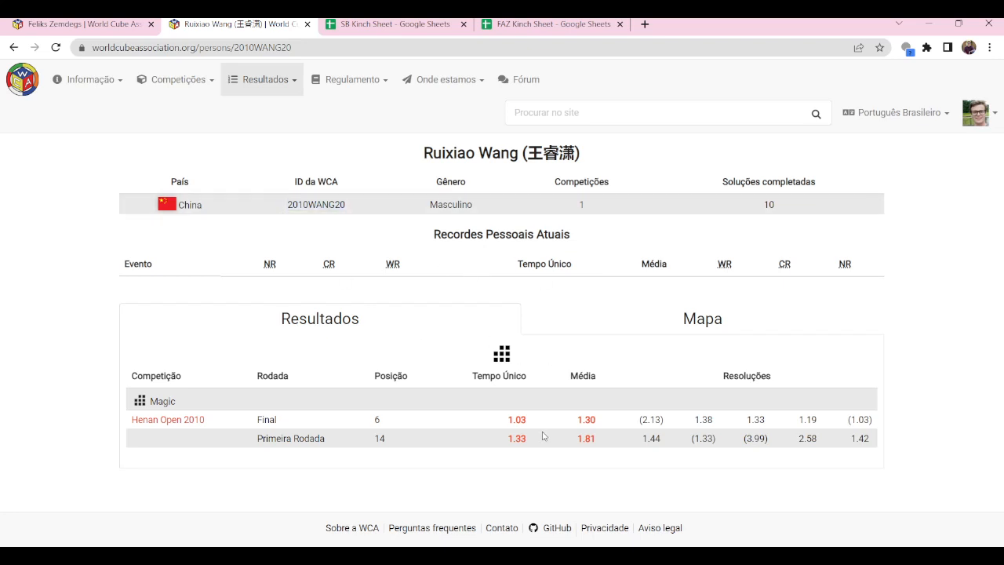
pyautogui.click(348, 78)
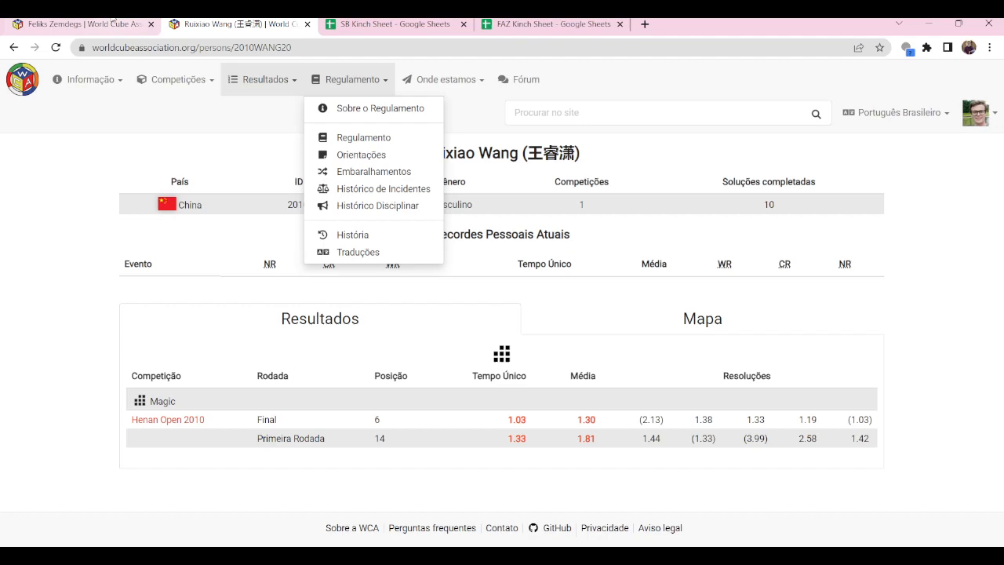
# Replace the WCA ID with 2010WANG20 and select the increase target cell.
pyautogui.click(552, 23)
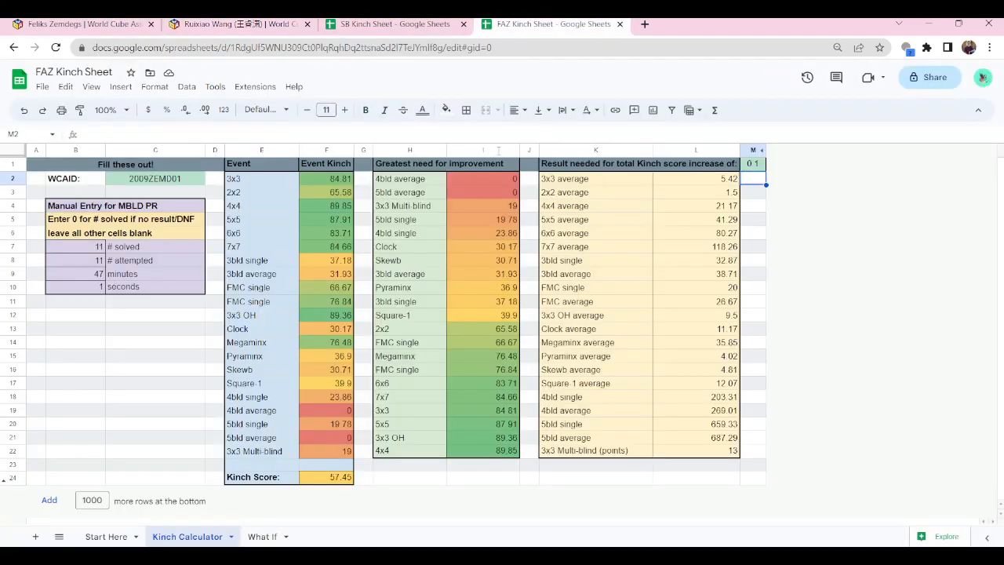
pyautogui.click(153, 179)
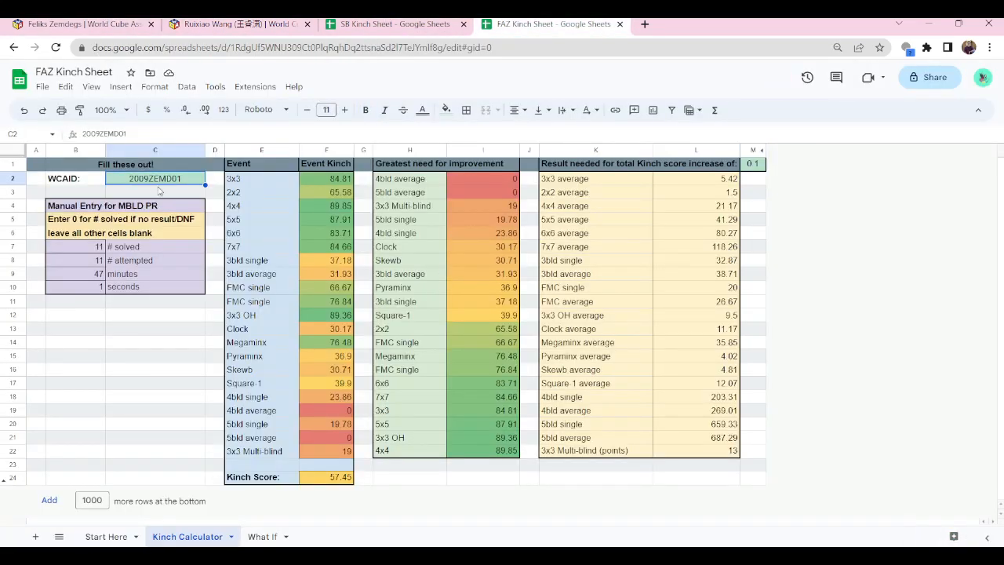
pyautogui.write('2010WANG20')
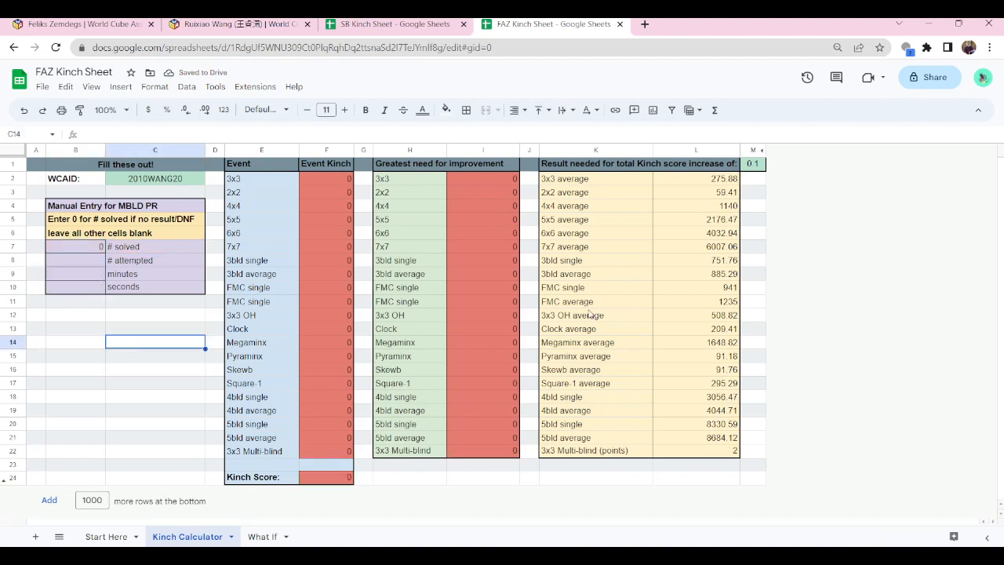
pyautogui.click(753, 163)
pyautogui.write('0')
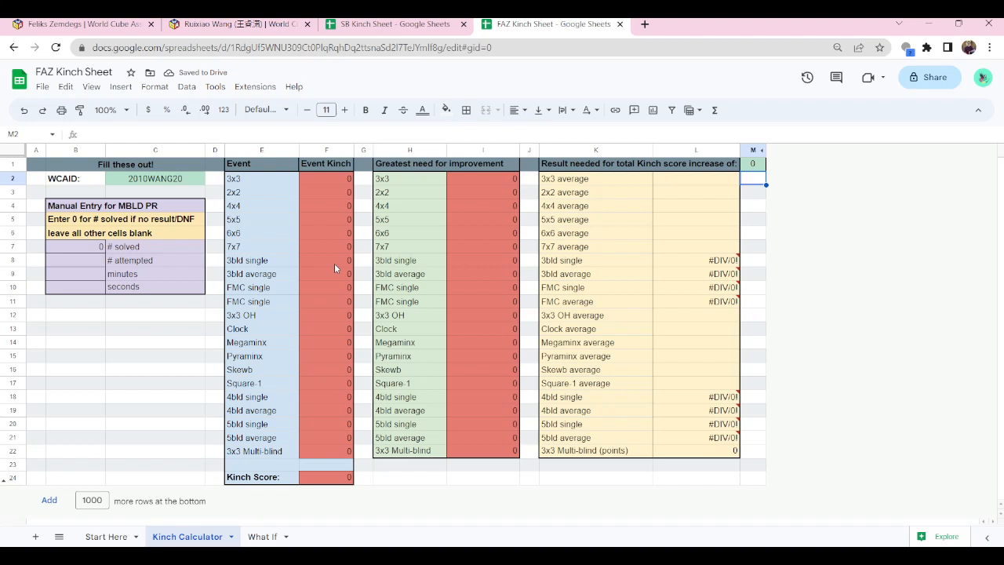
# Inspect the zeroed 3x3 Kinch and greatest-need cells, enter 40 on the What If sheet, return to the calculator.
pyautogui.click(326, 179)
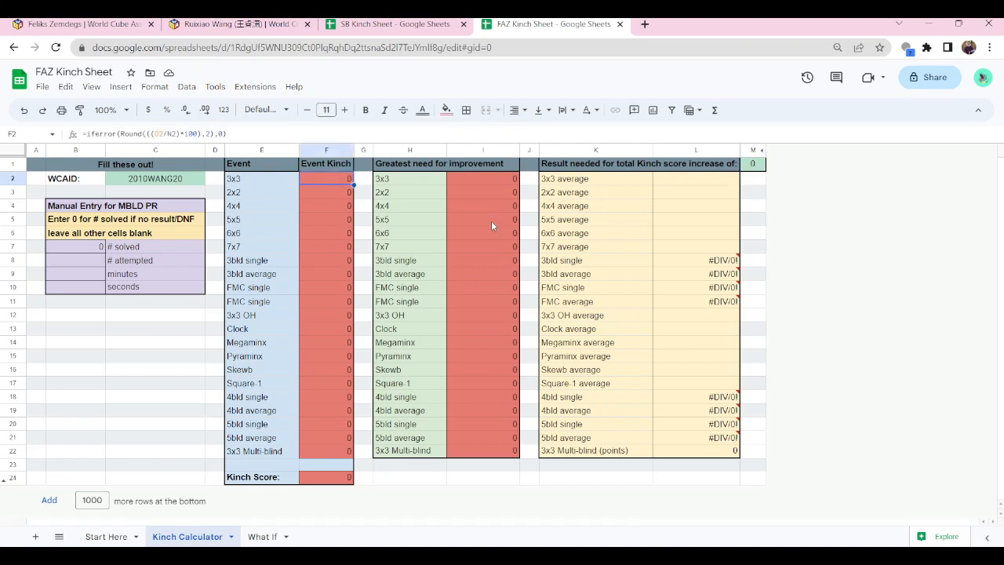
pyautogui.click(483, 220)
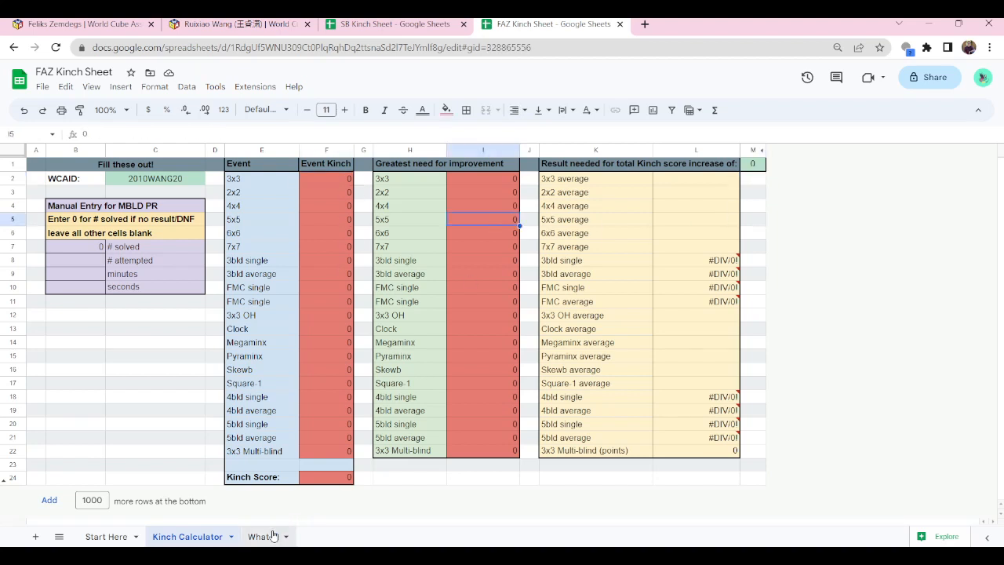
pyautogui.click(260, 536)
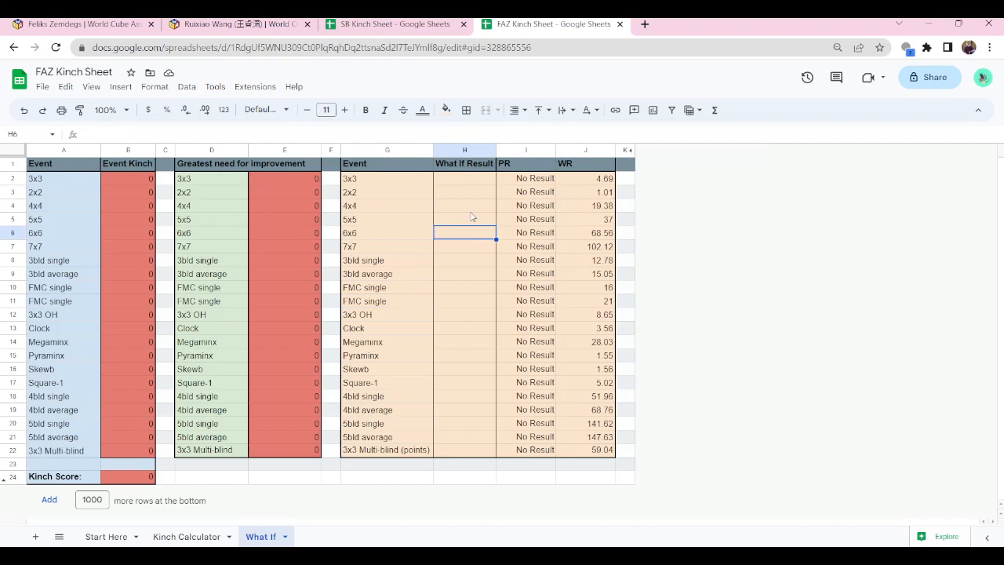
pyautogui.write('40')
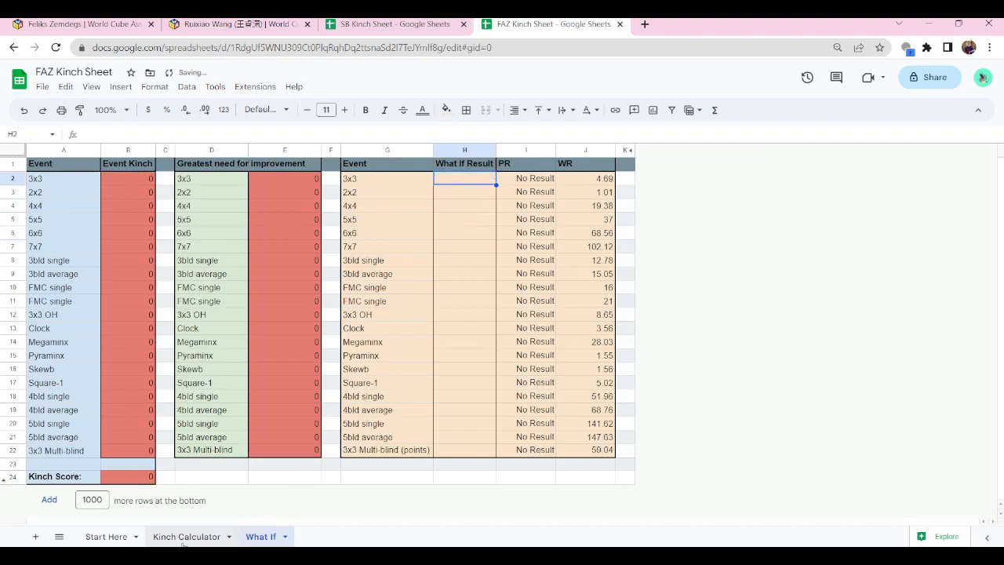
pyautogui.click(187, 536)
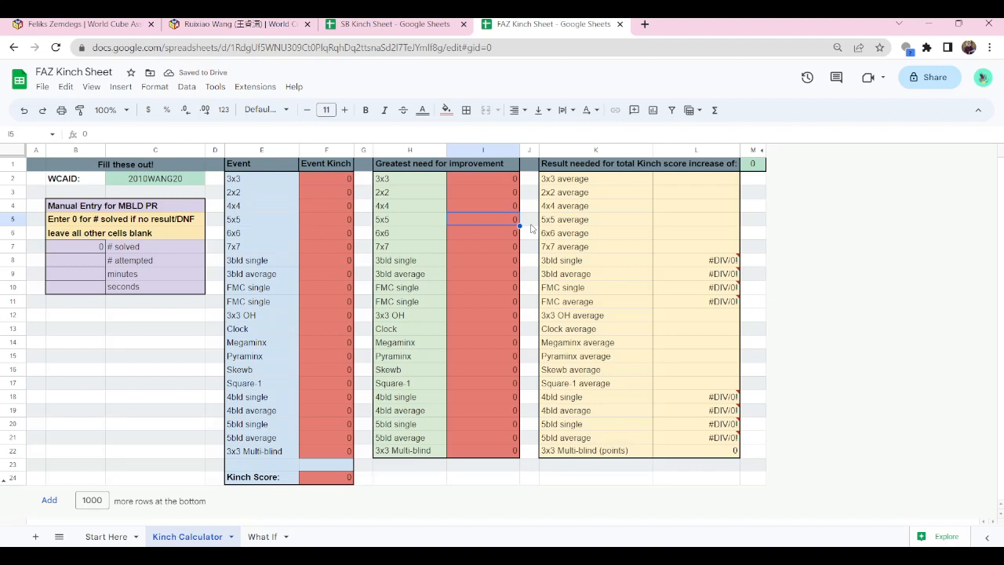
pyautogui.moveTo(395, 254)
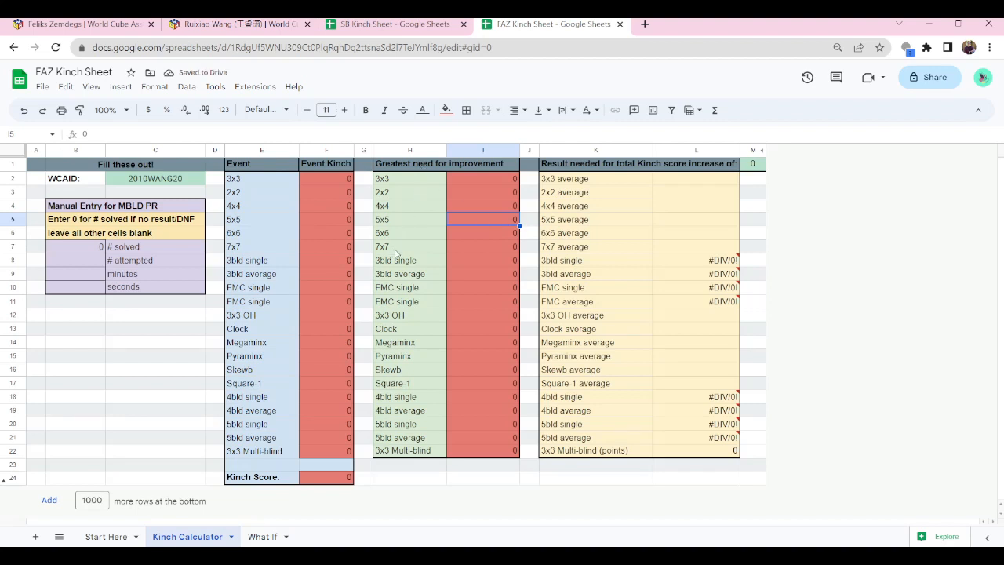
pyautogui.moveTo(368, 233)
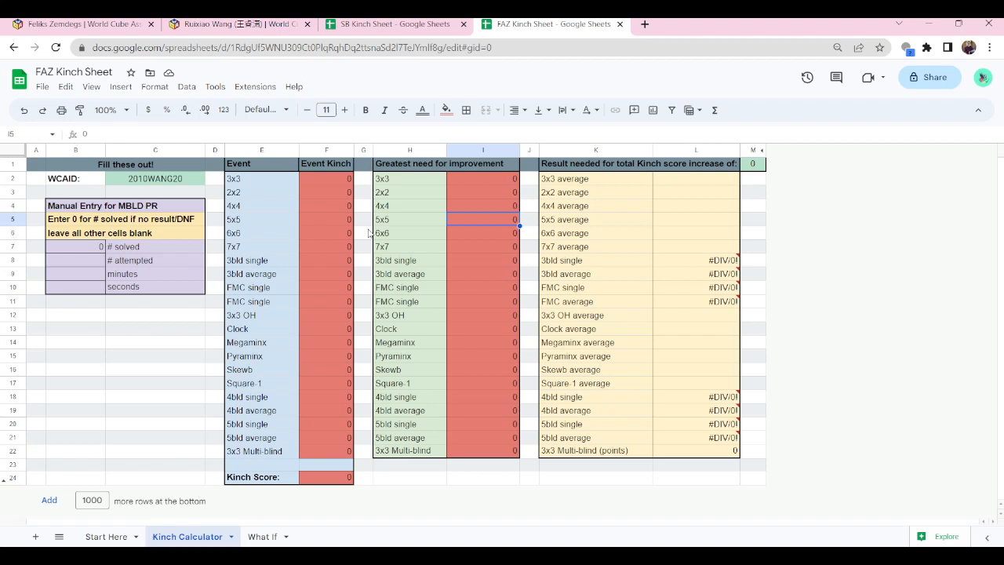
# Select the WCAID cell and the M1 increase target cell to change them to a new ID and 0.2.
pyautogui.click(364, 220)
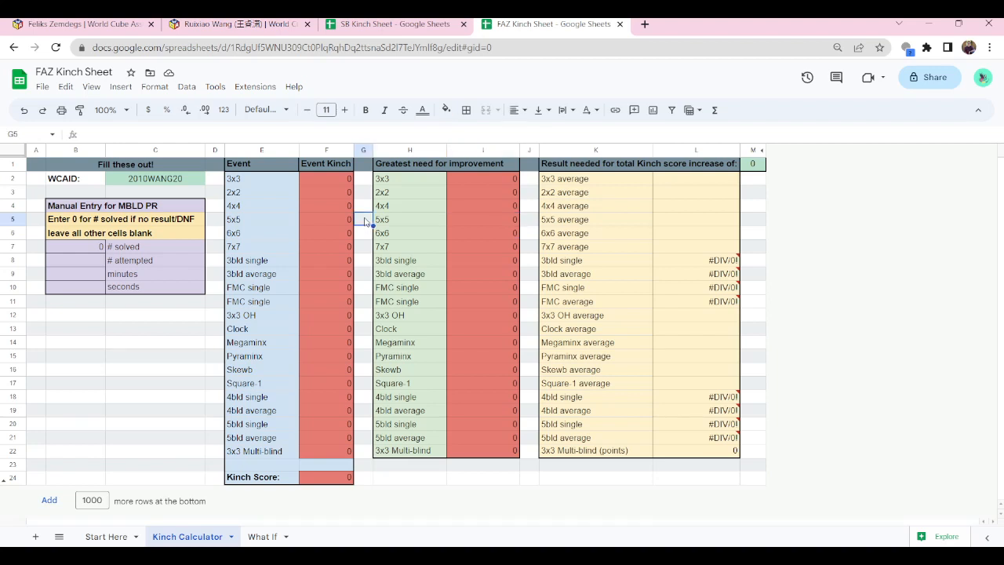
pyautogui.moveTo(287, 276)
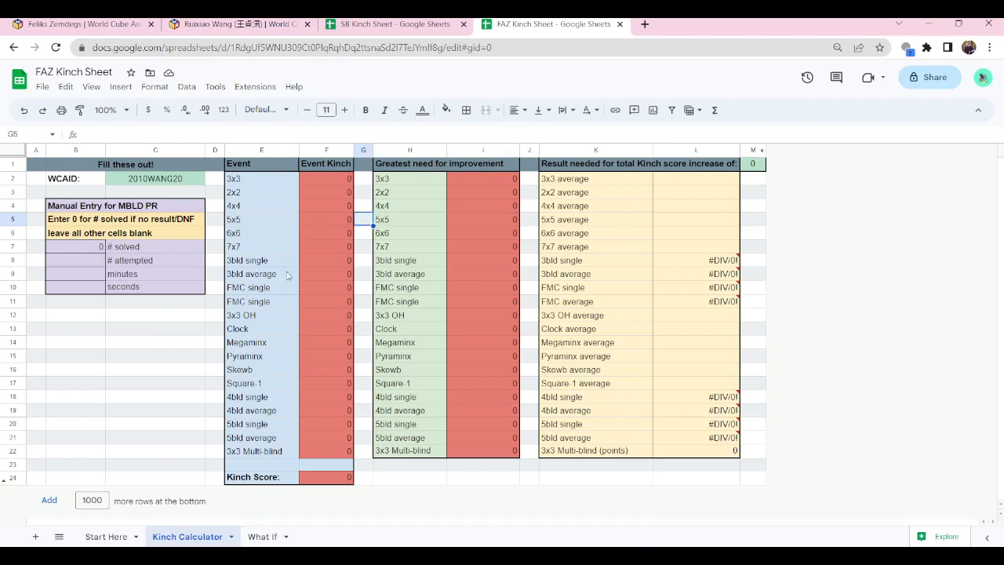
pyautogui.moveTo(176, 342)
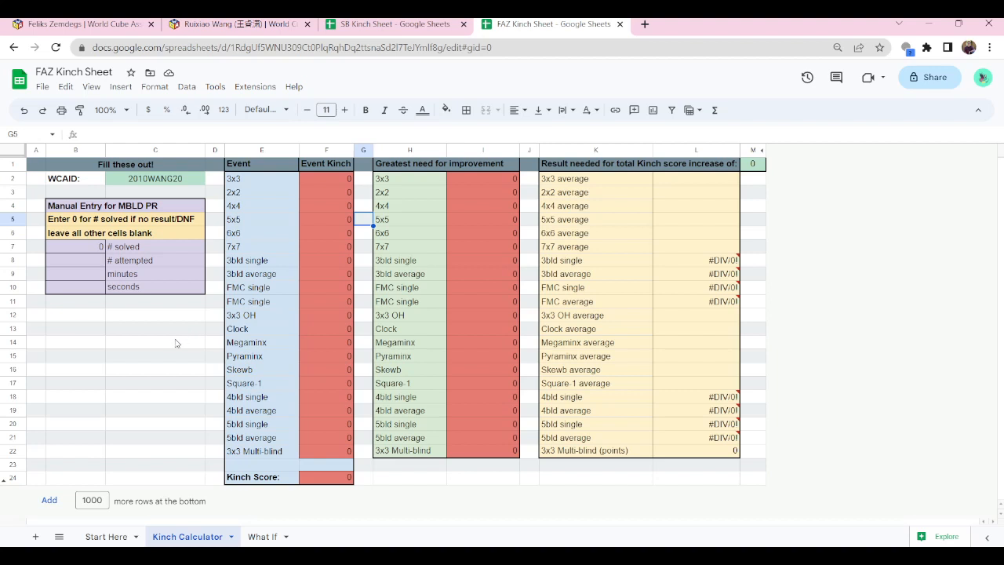
pyautogui.moveTo(187, 186)
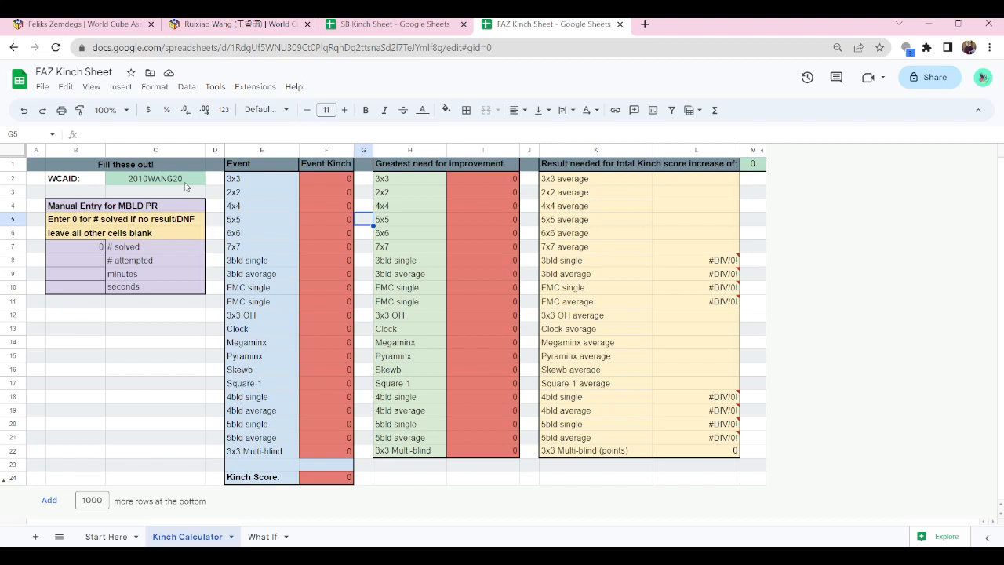
pyautogui.click(154, 179)
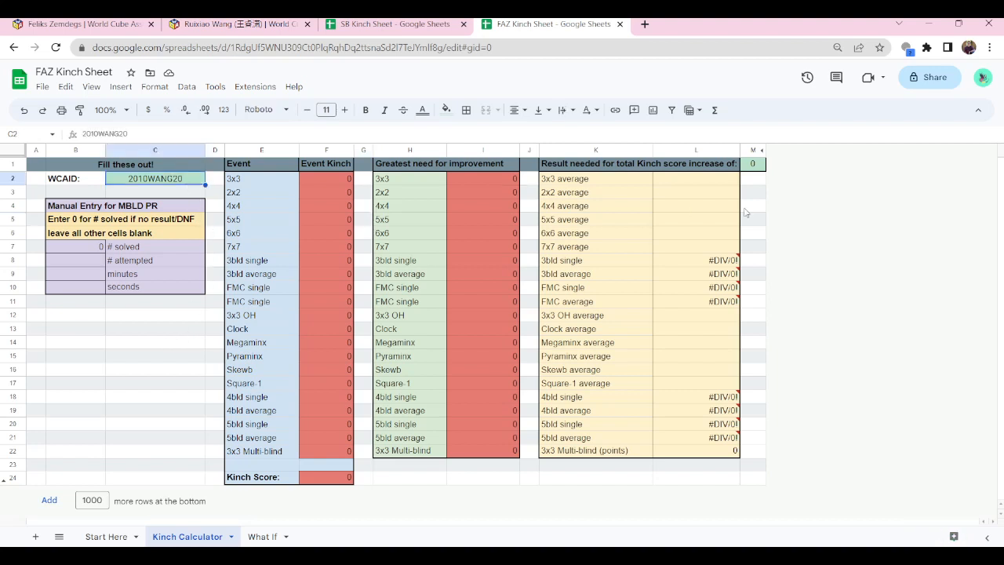
pyautogui.click(753, 163)
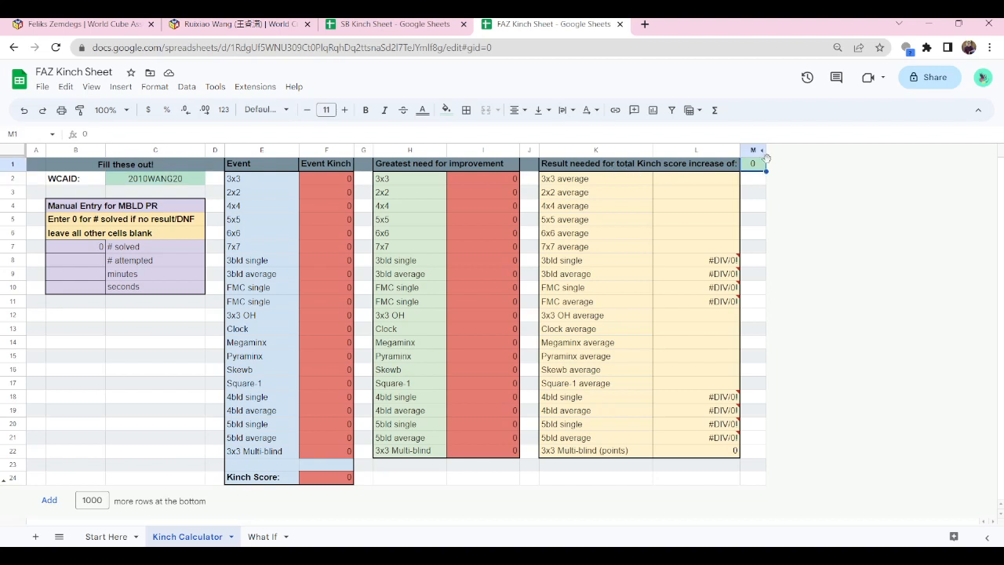
pyautogui.moveTo(191, 188)
pyautogui.write('.2')
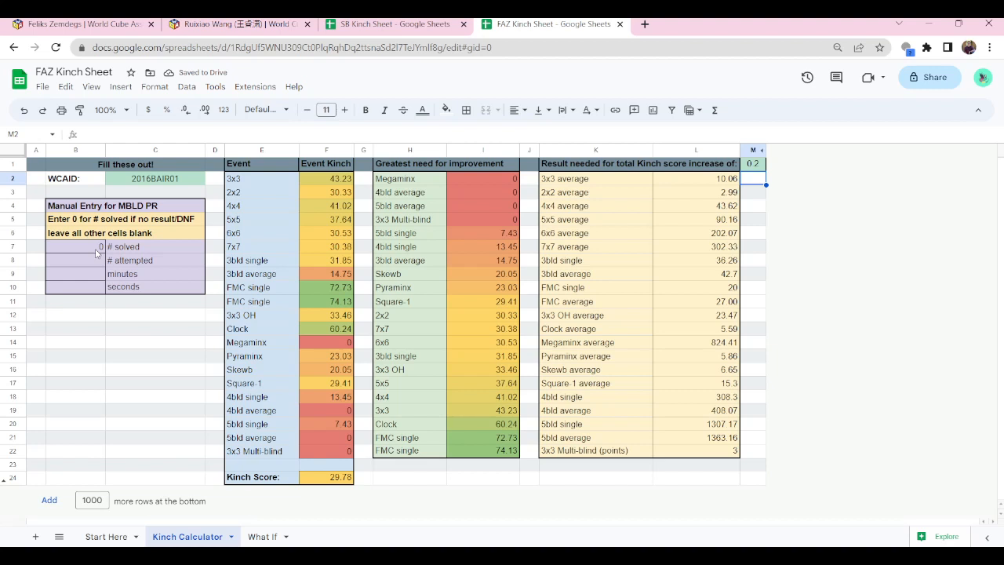
# Fill the manual MBLD entry: 5 solved of 5 attempted in 20 minutes 1 second, giving Kinch 30.33.
pyautogui.click(75, 246)
pyautogui.write('5')
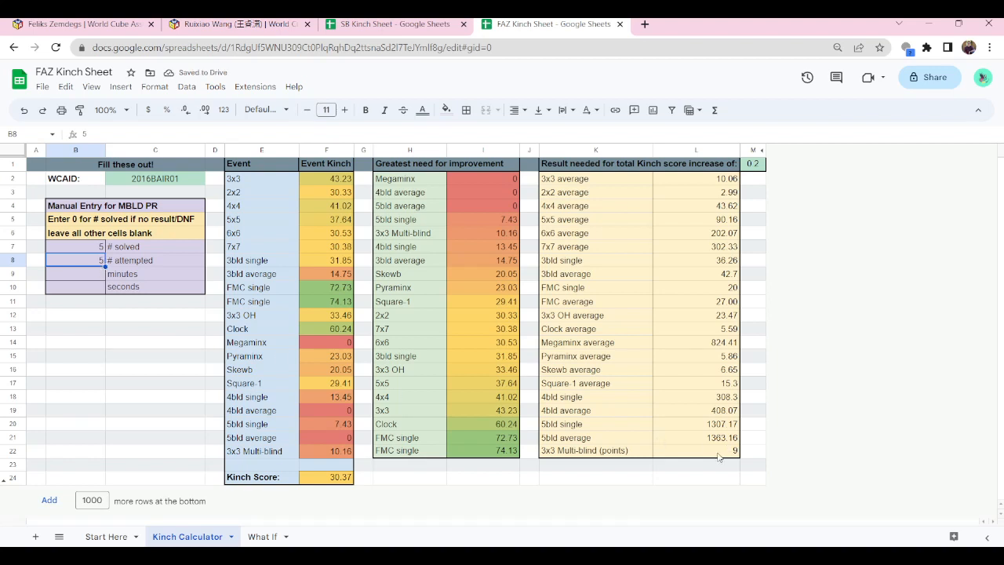
pyautogui.click(753, 163)
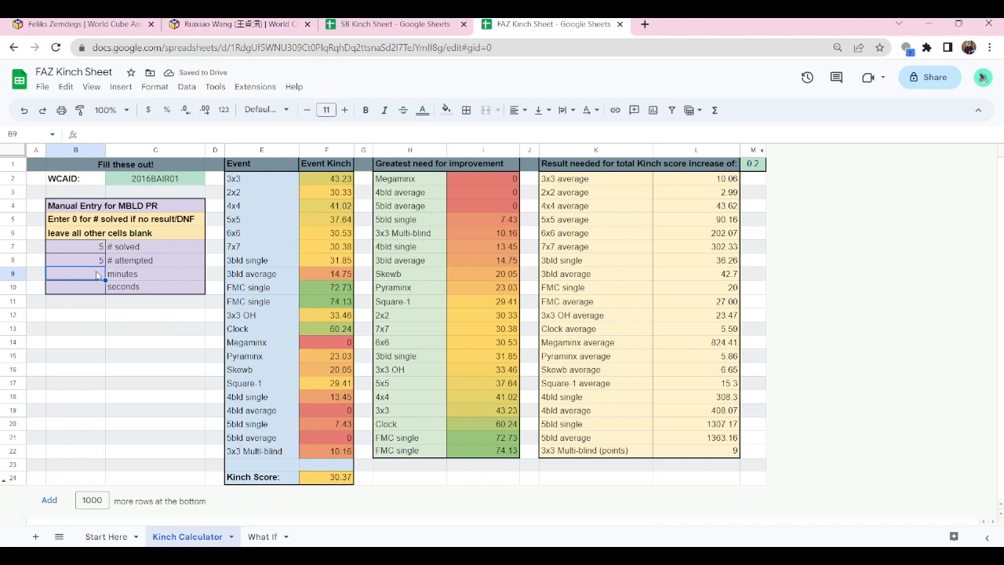
pyautogui.click(75, 287)
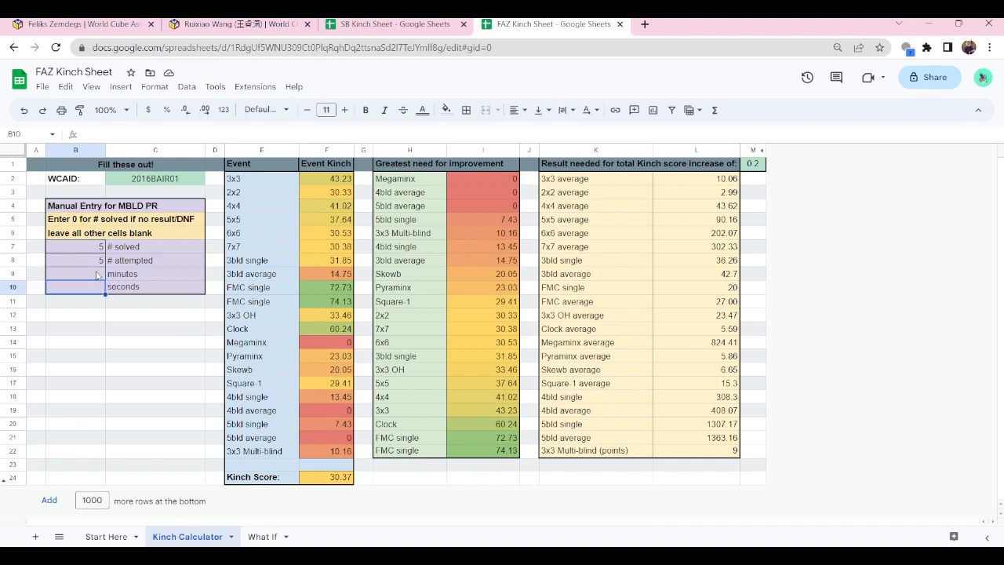
pyautogui.write('26')
pyautogui.write('1')
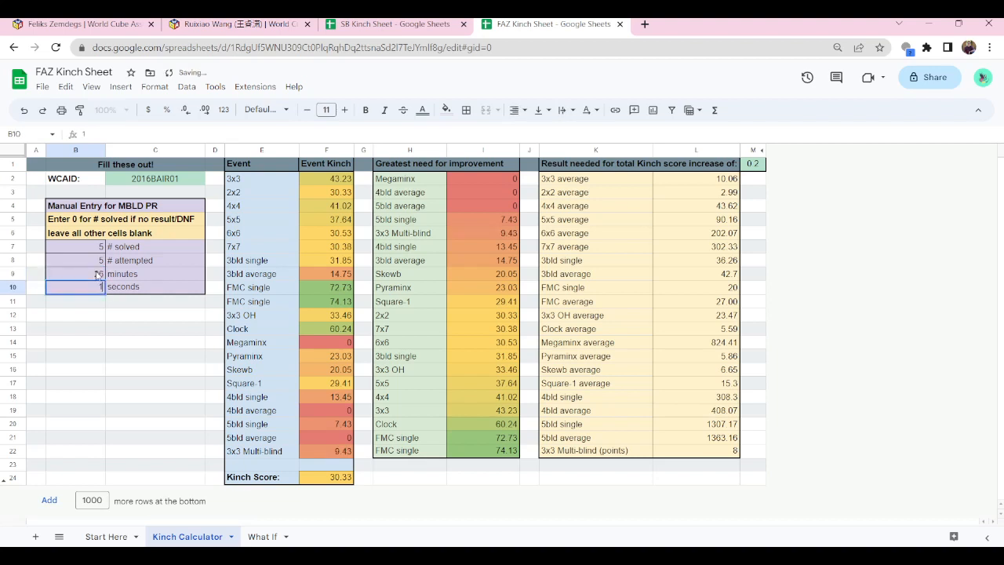
pyautogui.click(76, 273)
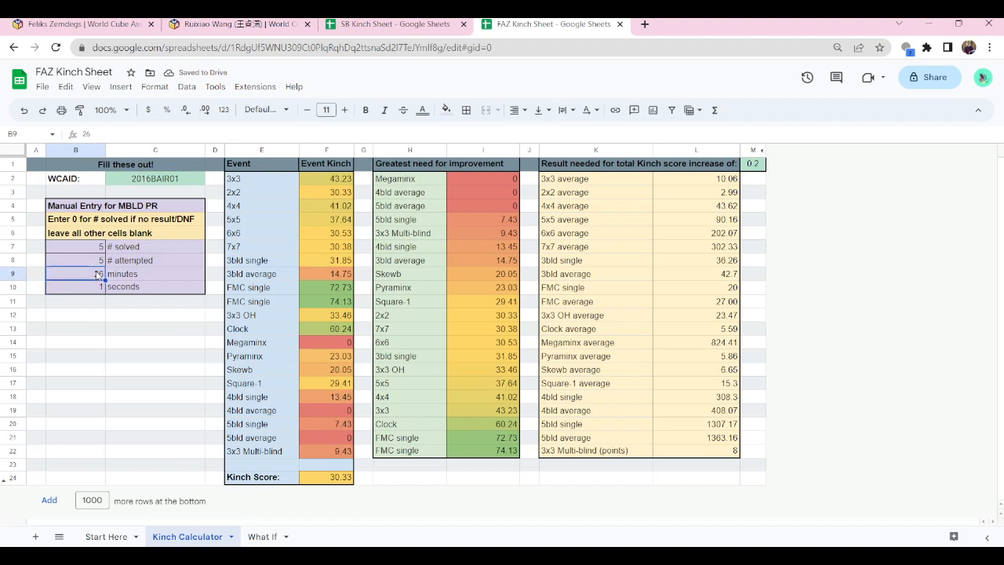
pyautogui.click(75, 285)
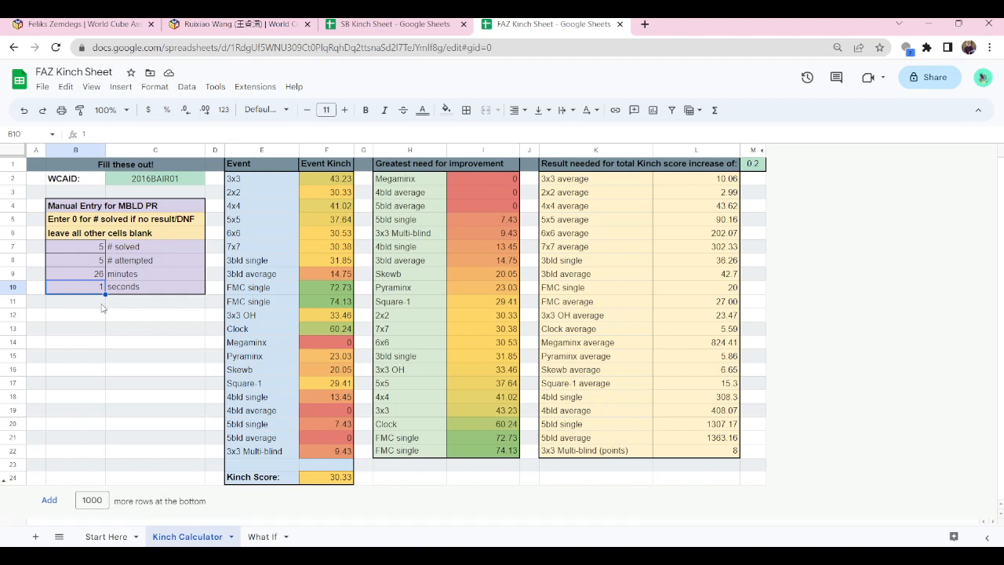
pyautogui.click(75, 302)
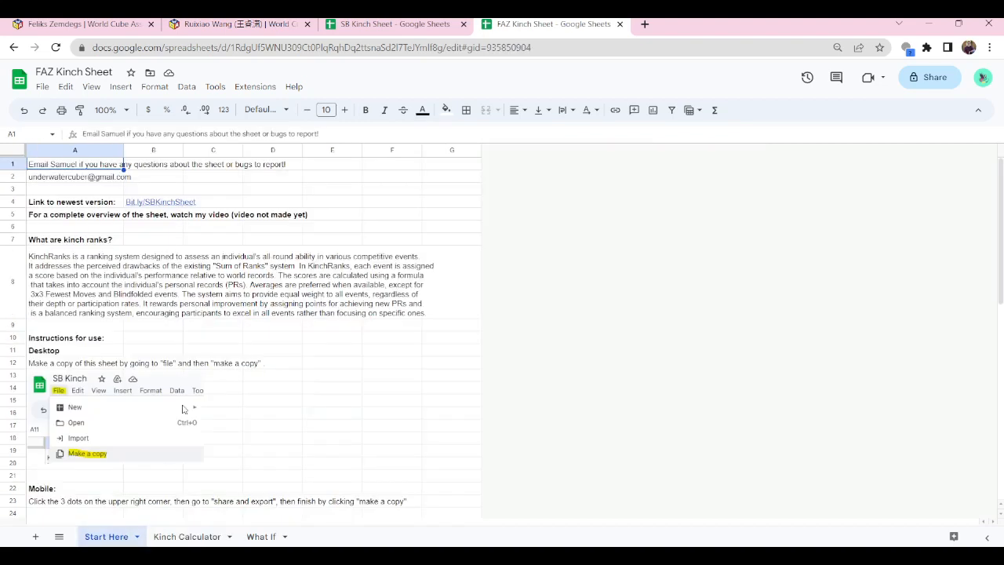
pyautogui.moveTo(96, 180)
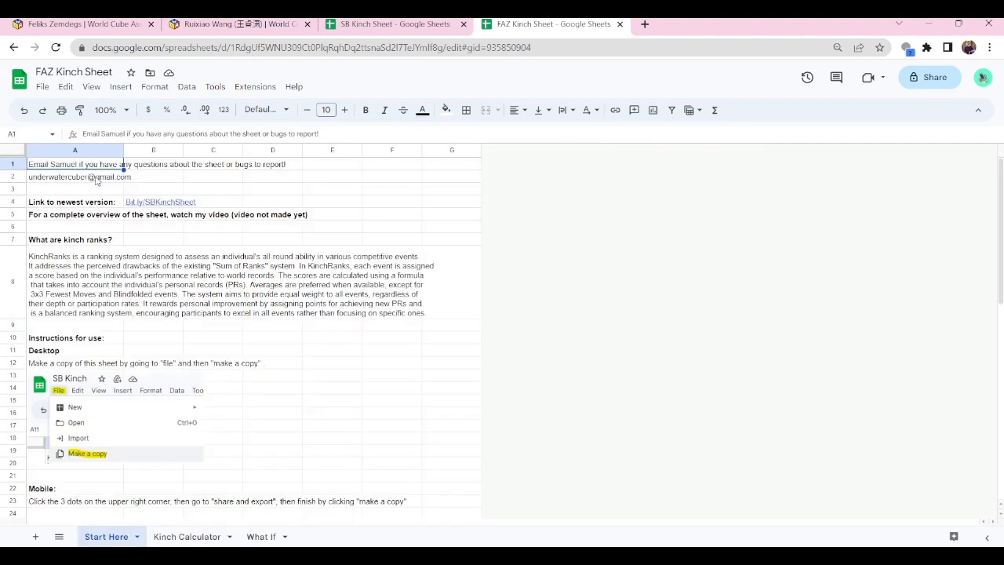
# Select the contact address and preview the bit.ly link to the newest sheet version.
pyautogui.click(75, 176)
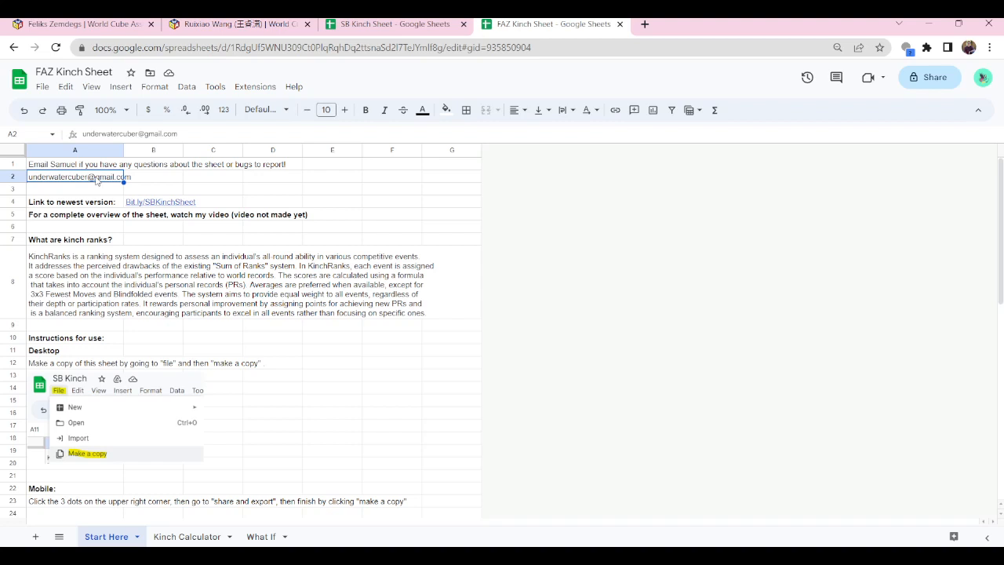
pyautogui.moveTo(133, 198)
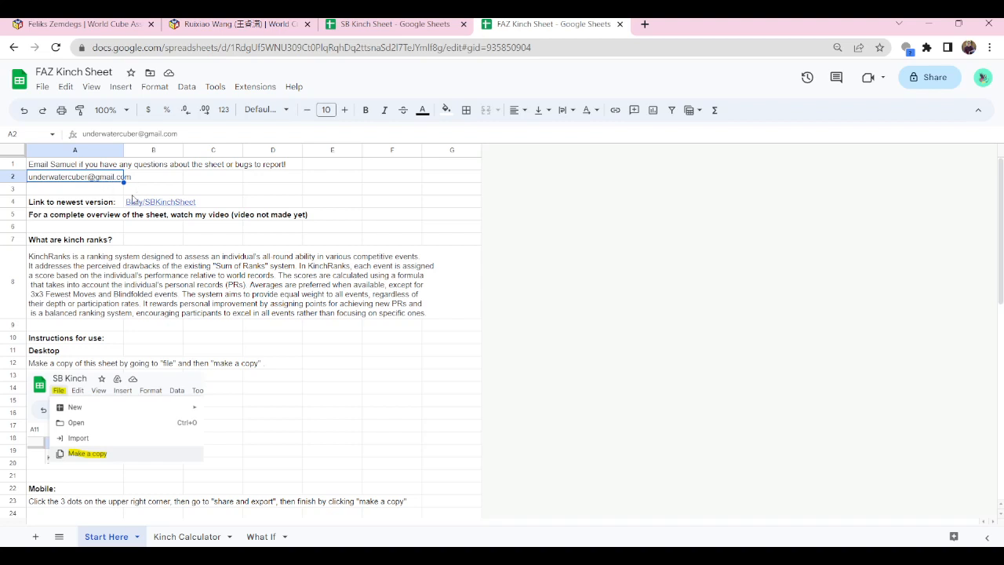
pyautogui.click(153, 201)
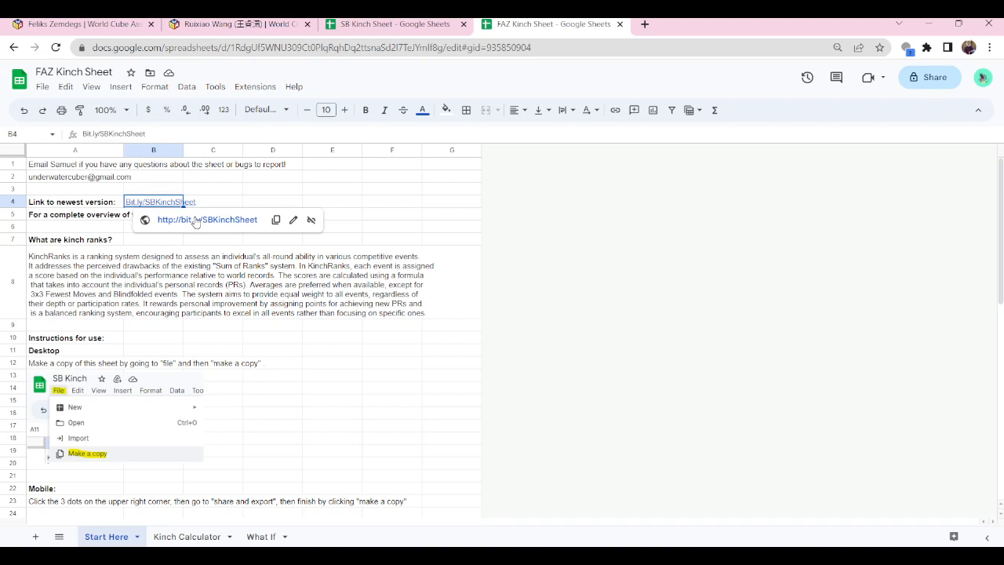
pyautogui.moveTo(198, 225)
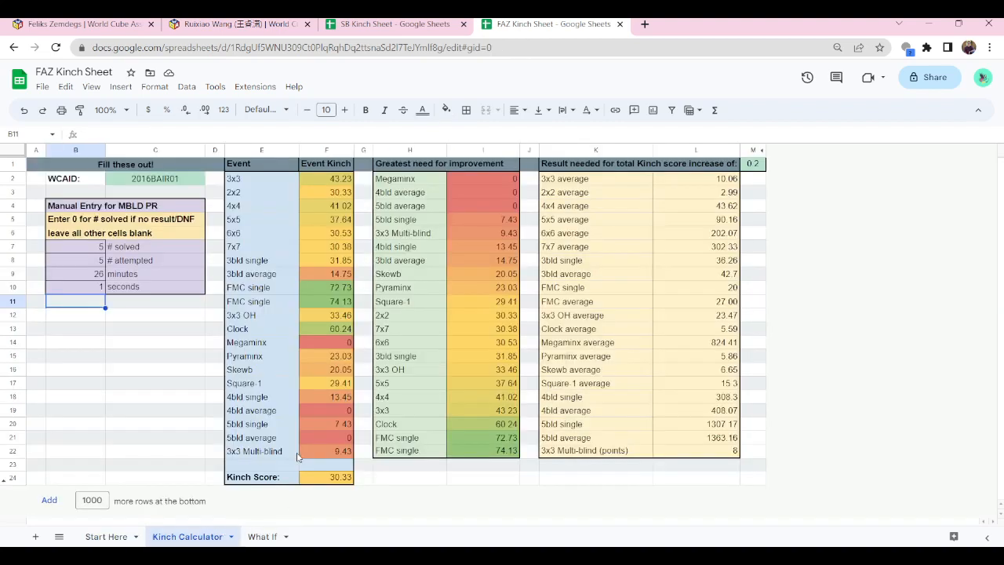
pyautogui.moveTo(210, 314)
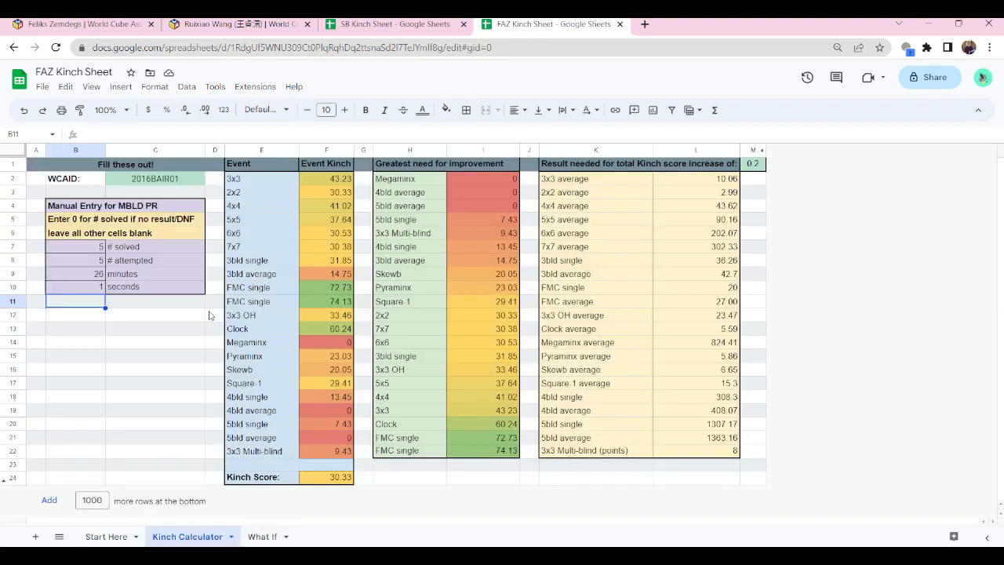
pyautogui.moveTo(178, 316)
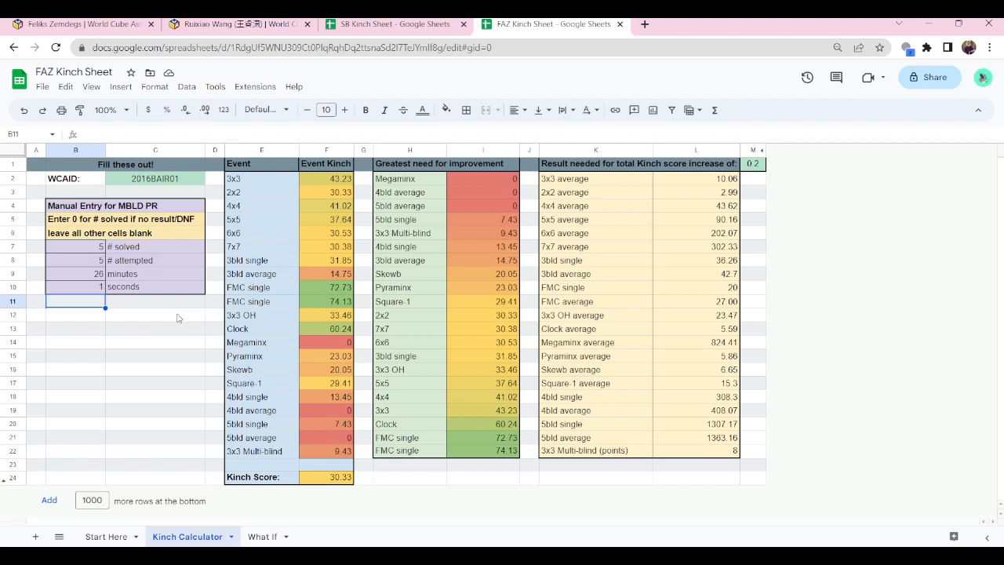